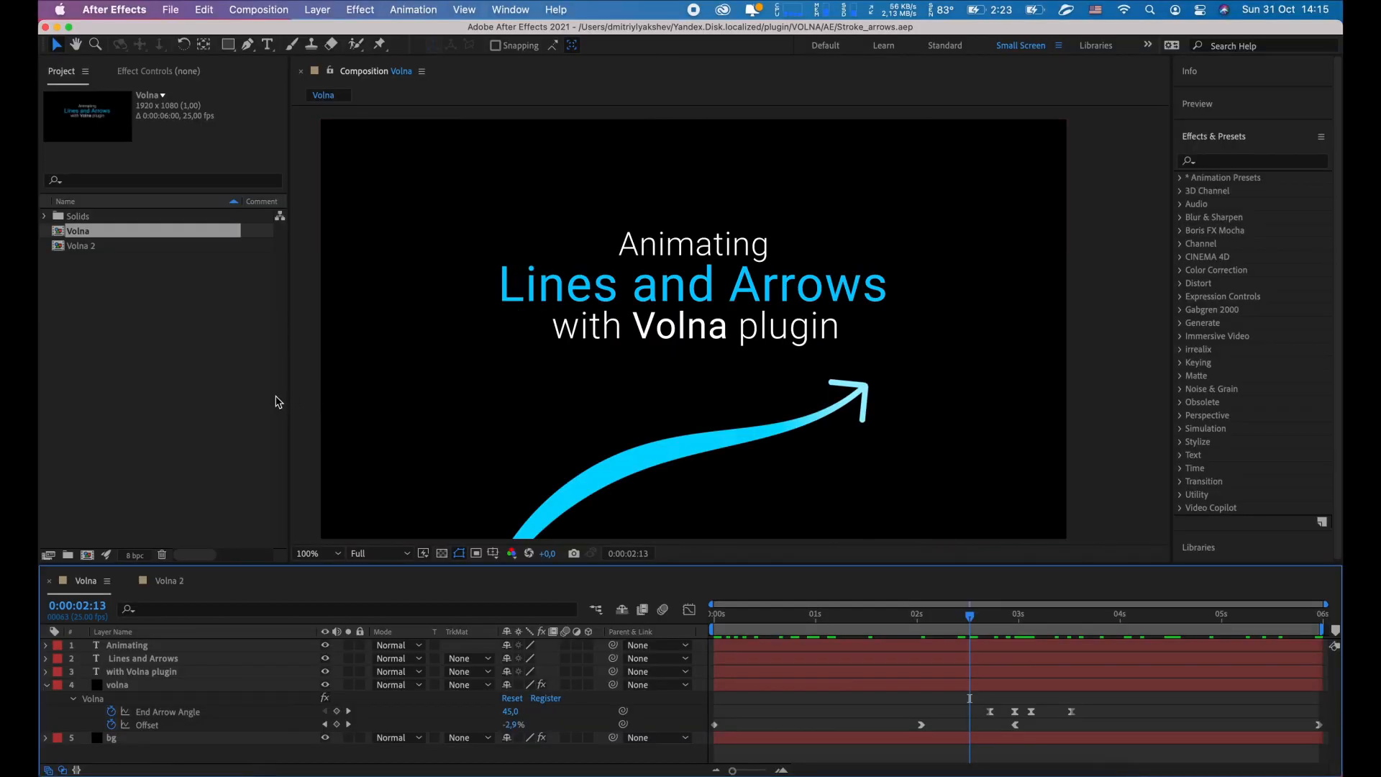
- Create a new 1920x1080 composition, Comp 1, and start adding a solid layer
left_click(258, 10)
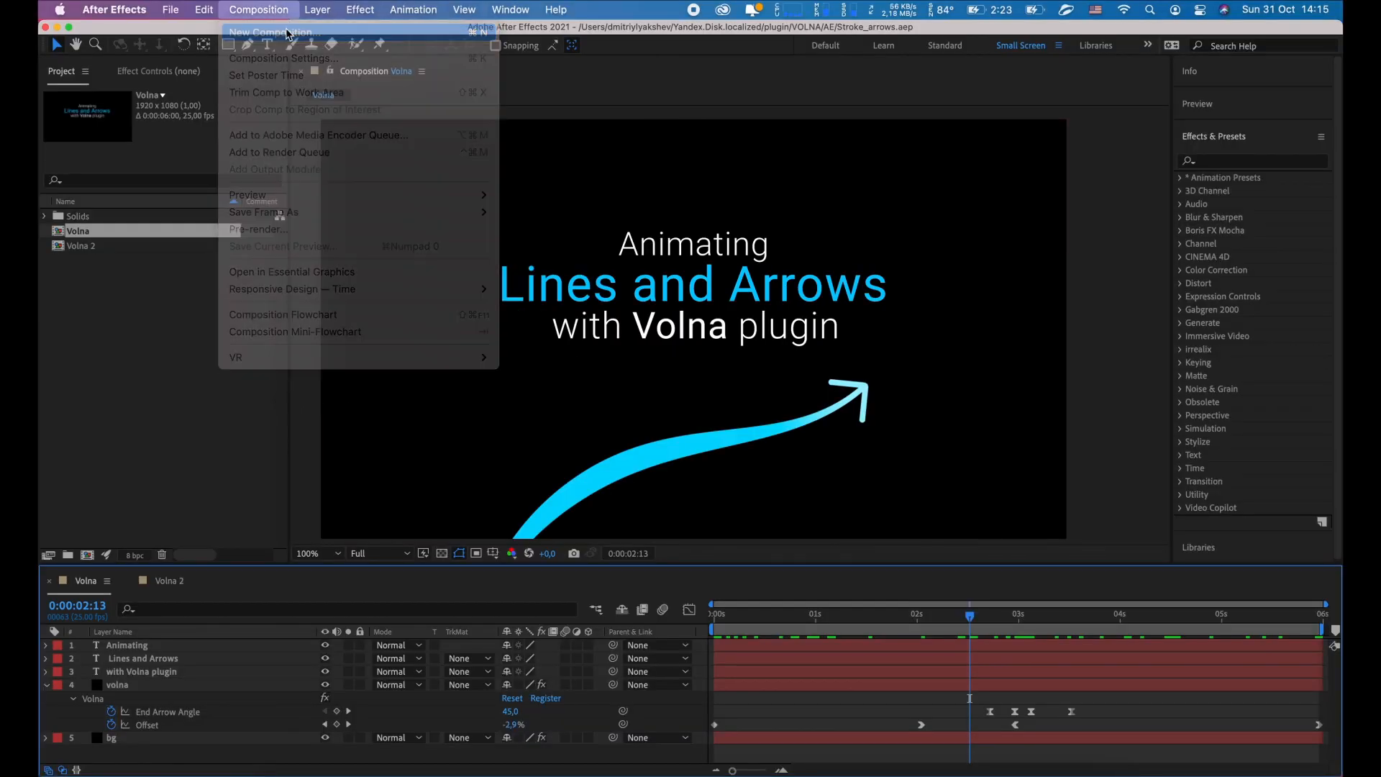
left_click(273, 33)
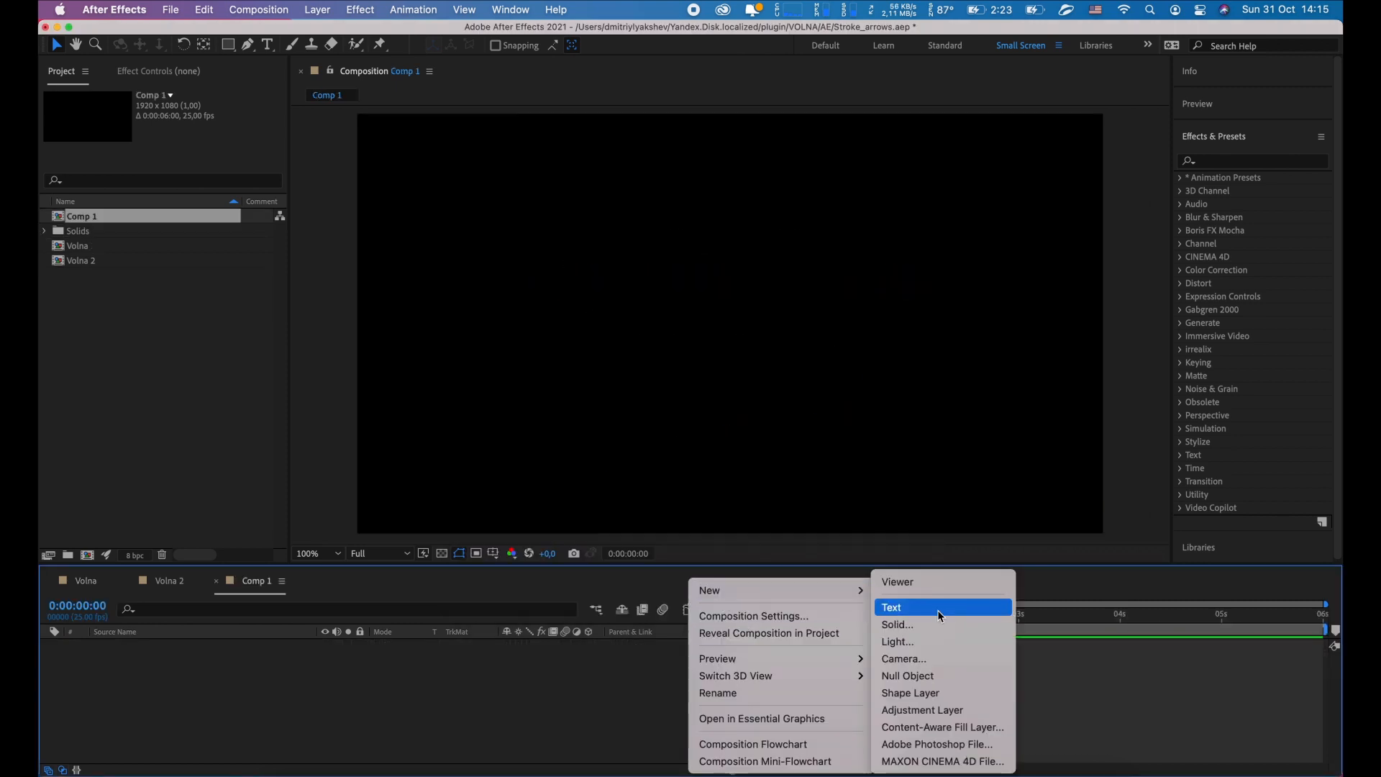
left_click(898, 624)
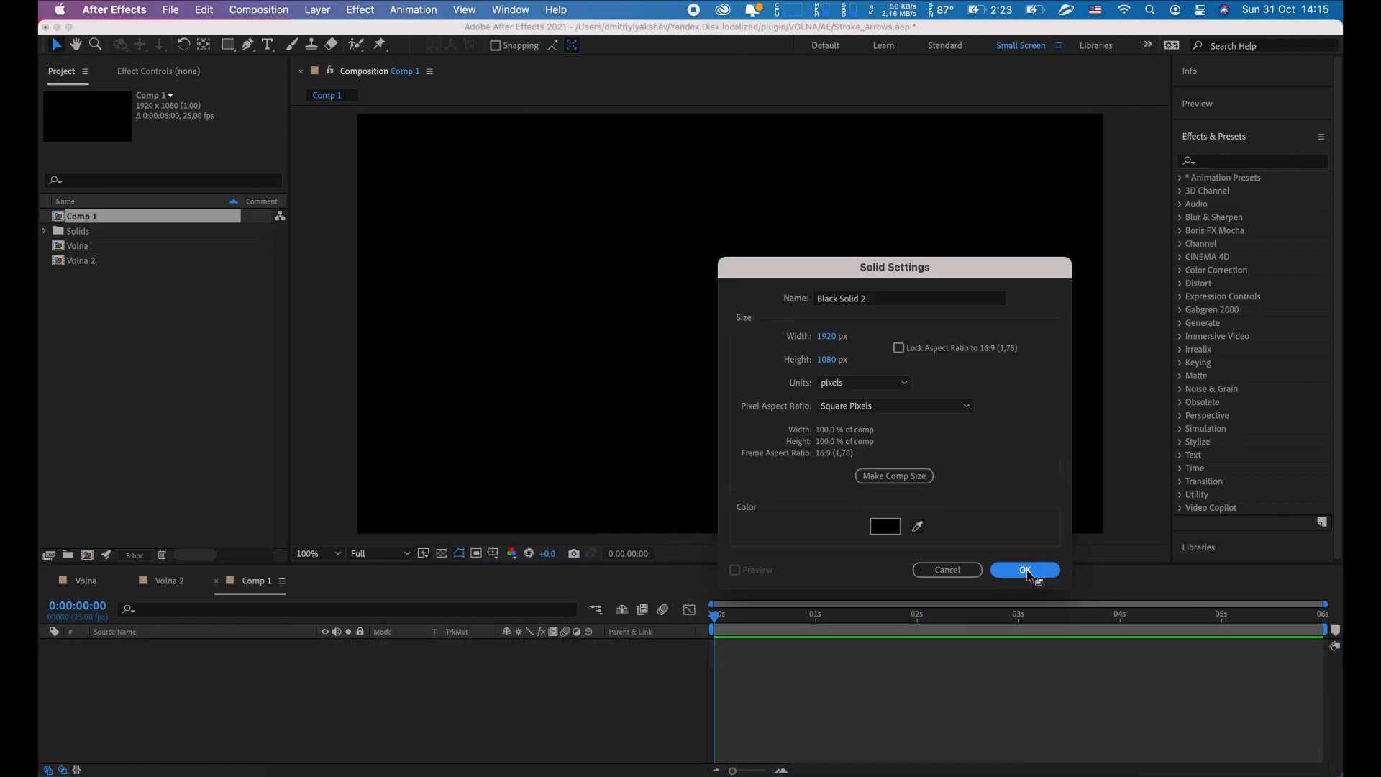
- Confirm the black full-frame 1920x1080 solid settings
left_click(1025, 570)
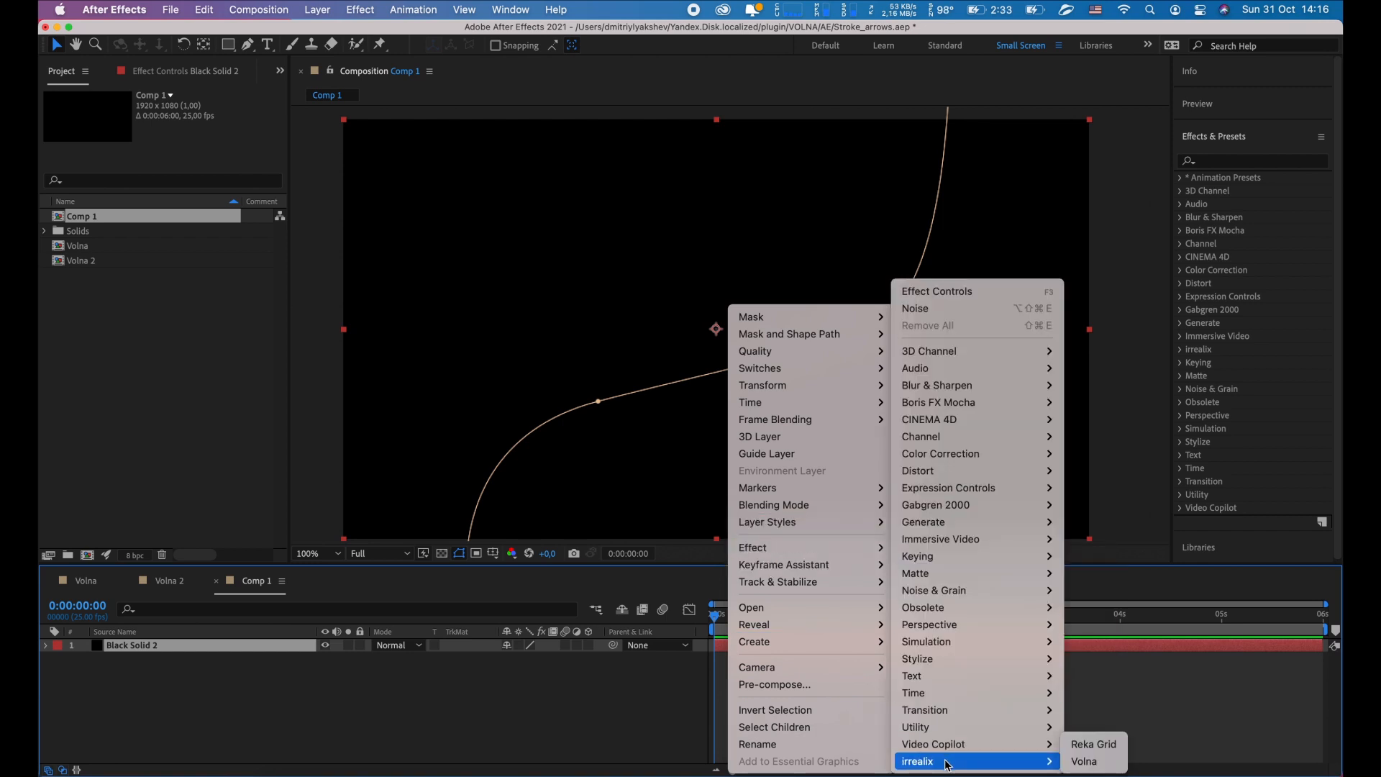
- Apply the Volna effect to the solid, using Mask 1 as its stroke path
left_click(1083, 761)
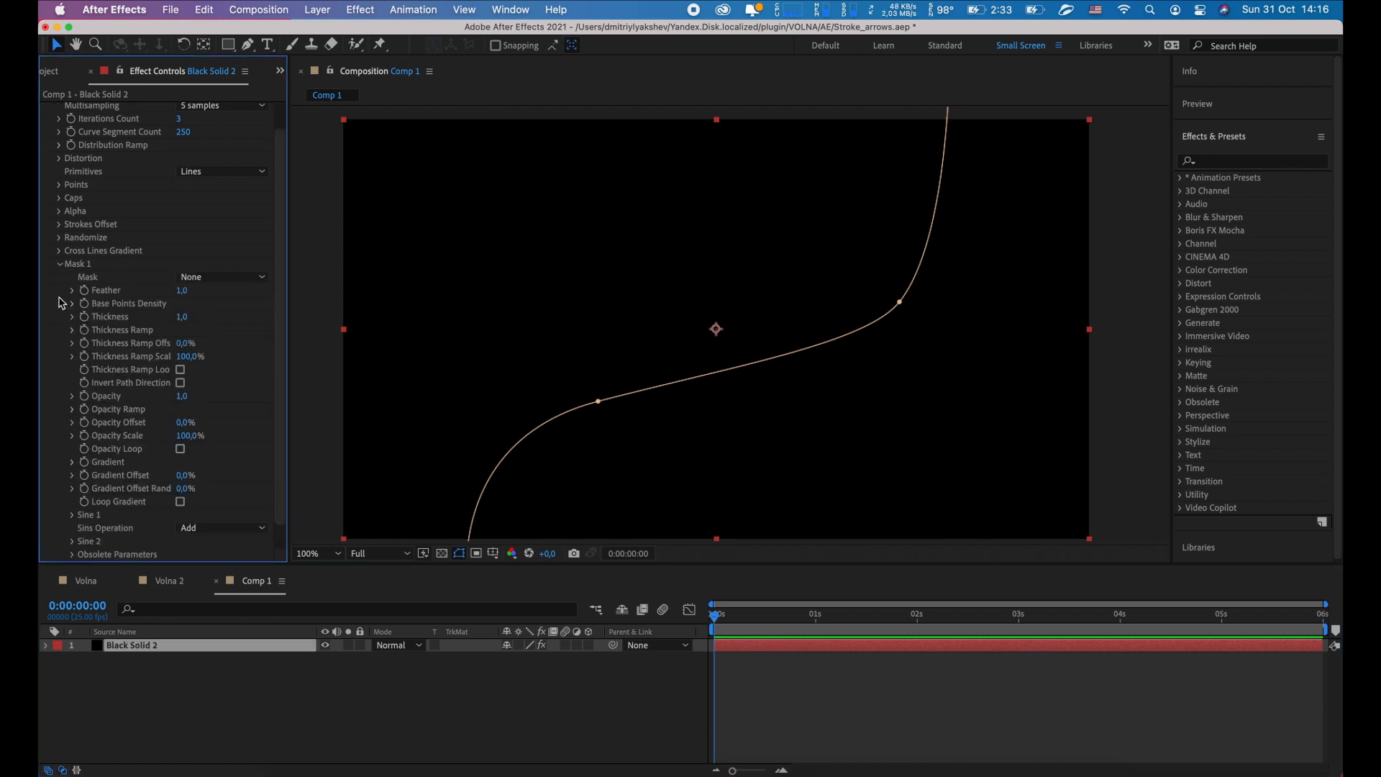
left_click(222, 276)
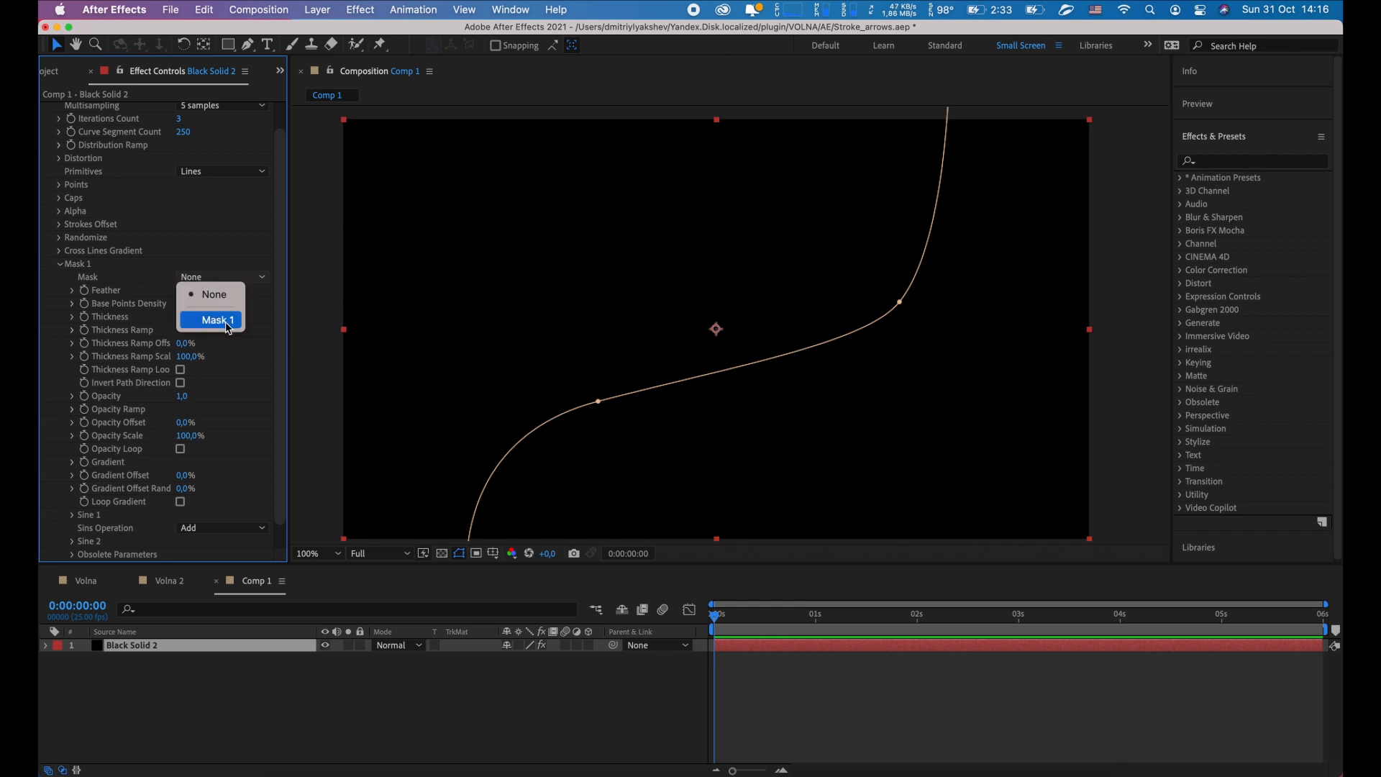
left_click(216, 320)
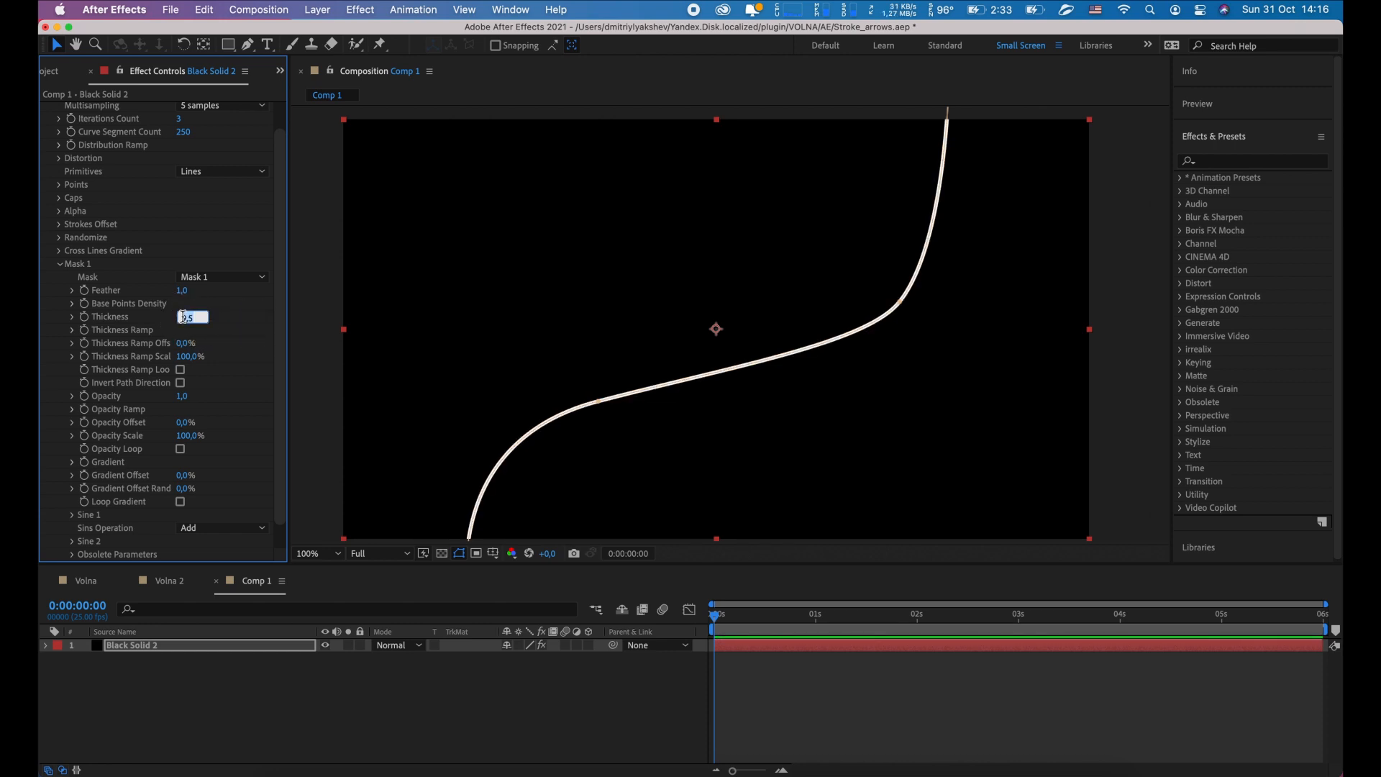
- Set thickness 60, iterations count 1 and strokes offset end 60%
type("60,0")
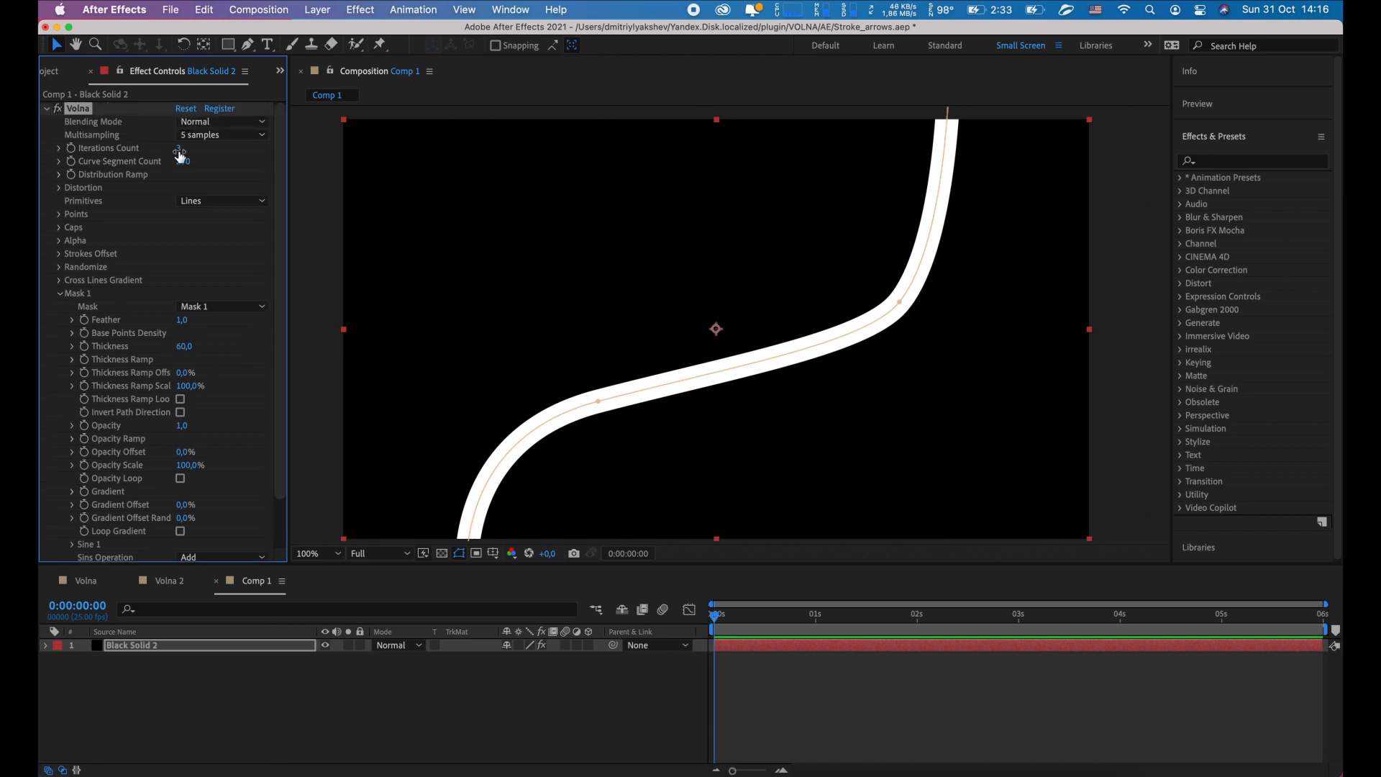
left_click(179, 148)
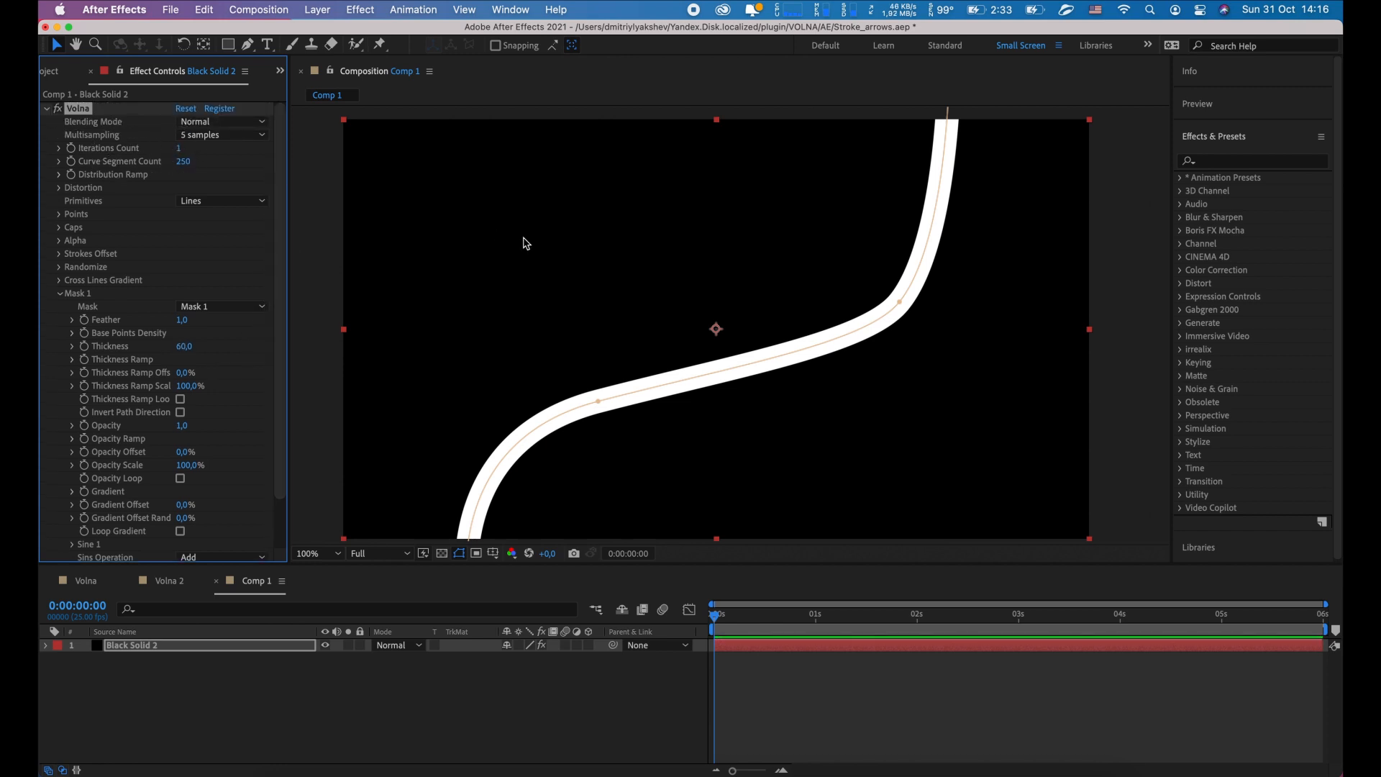
left_click(59, 254)
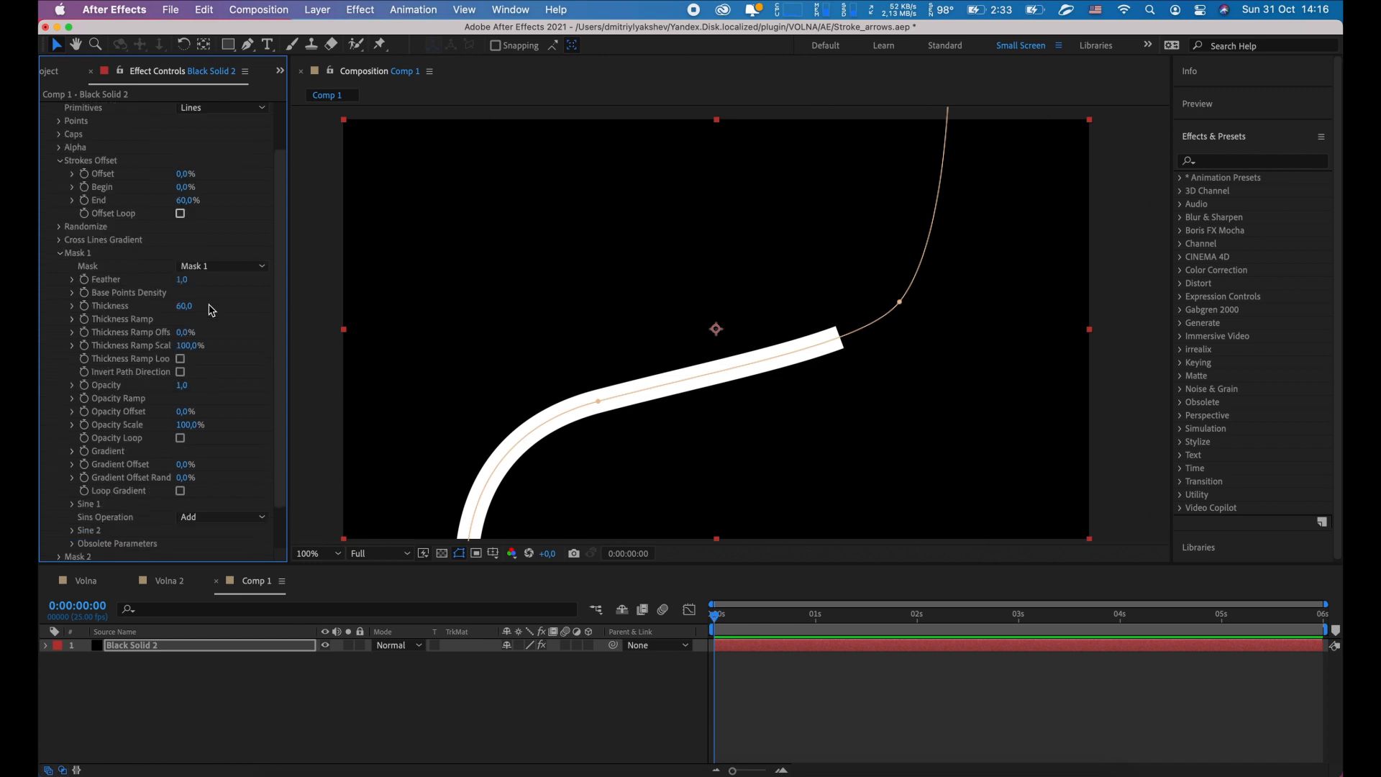
- Reveal Mask 1's Thickness Ramp and reshape its curve into a bell
left_click(72, 319)
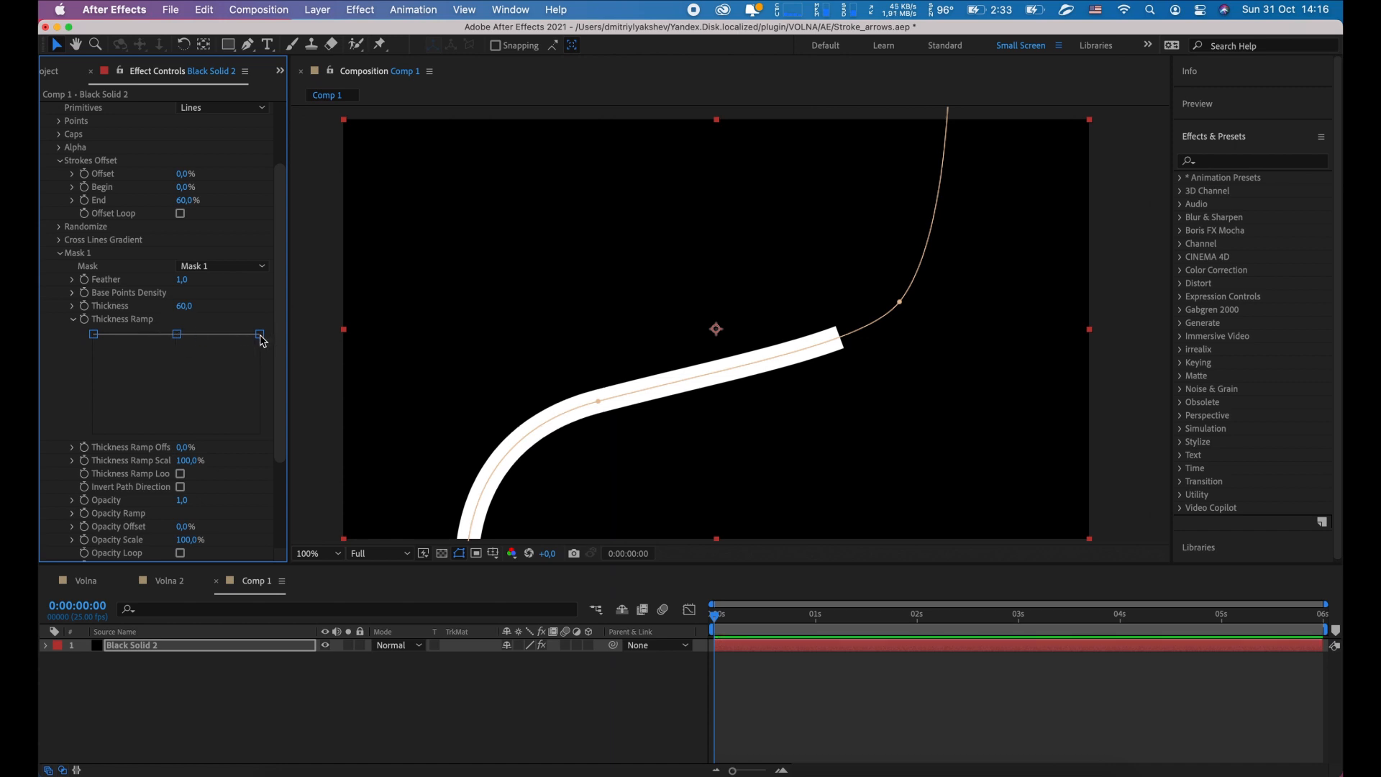
left_click_drag(259, 334, 259, 412)
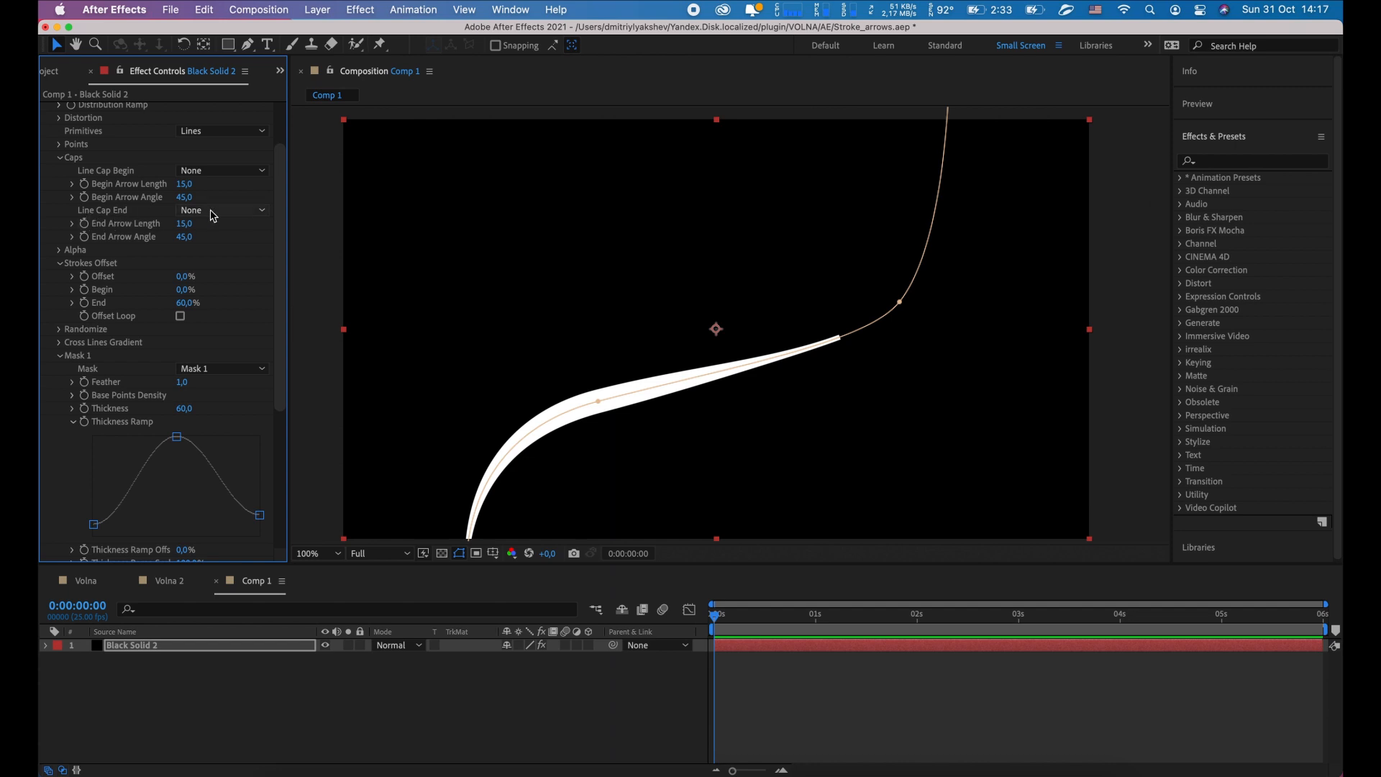
- Give the stroke end an Arrow 1 cap with end arrow length 70
left_click(220, 209)
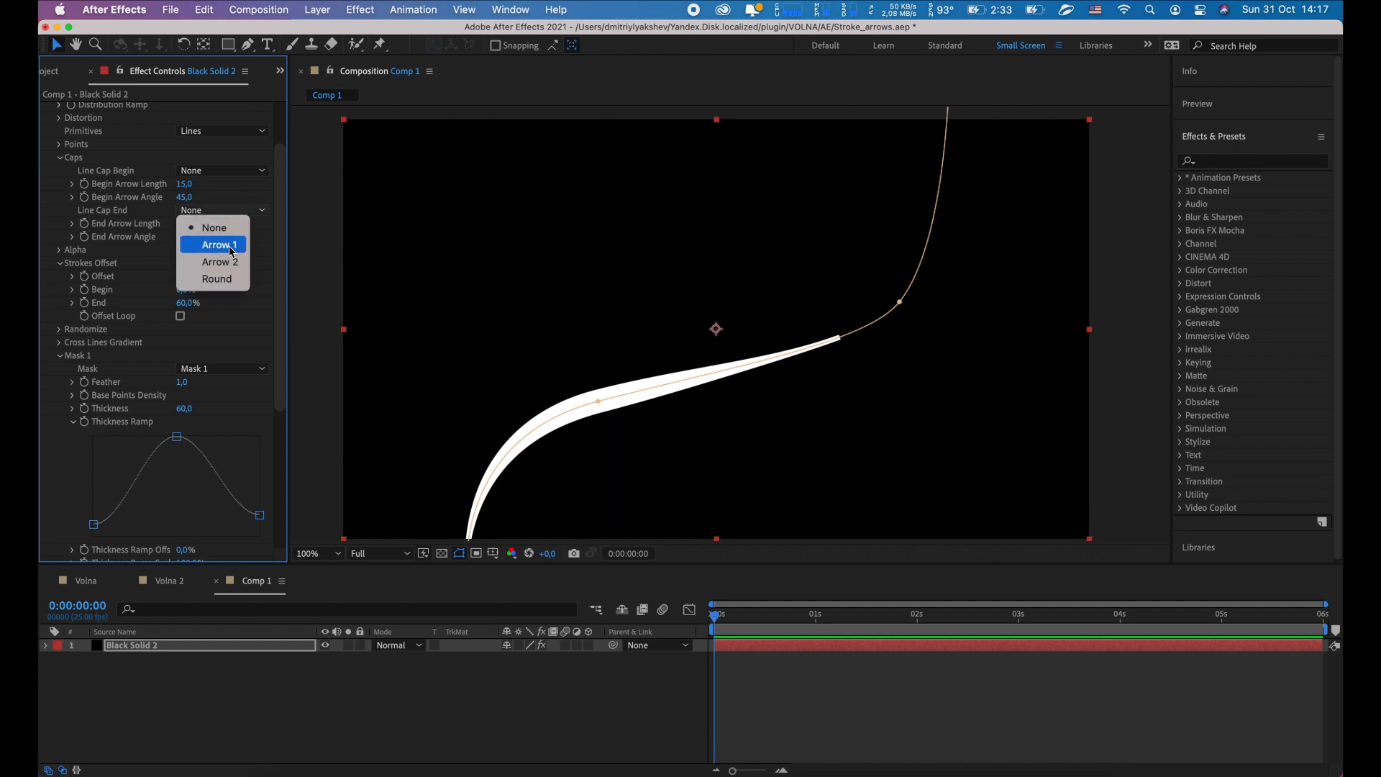
left_click(218, 245)
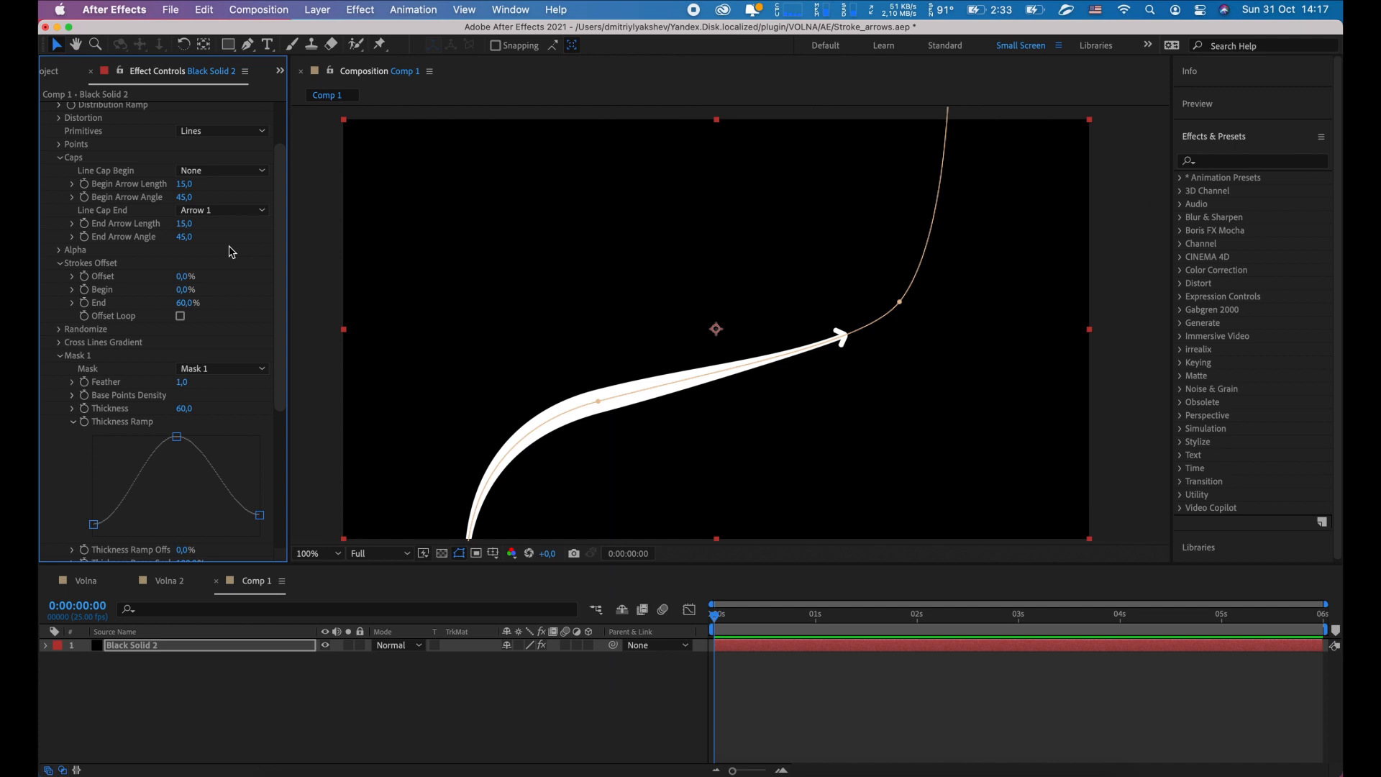
left_click_drag(184, 223, 211, 223)
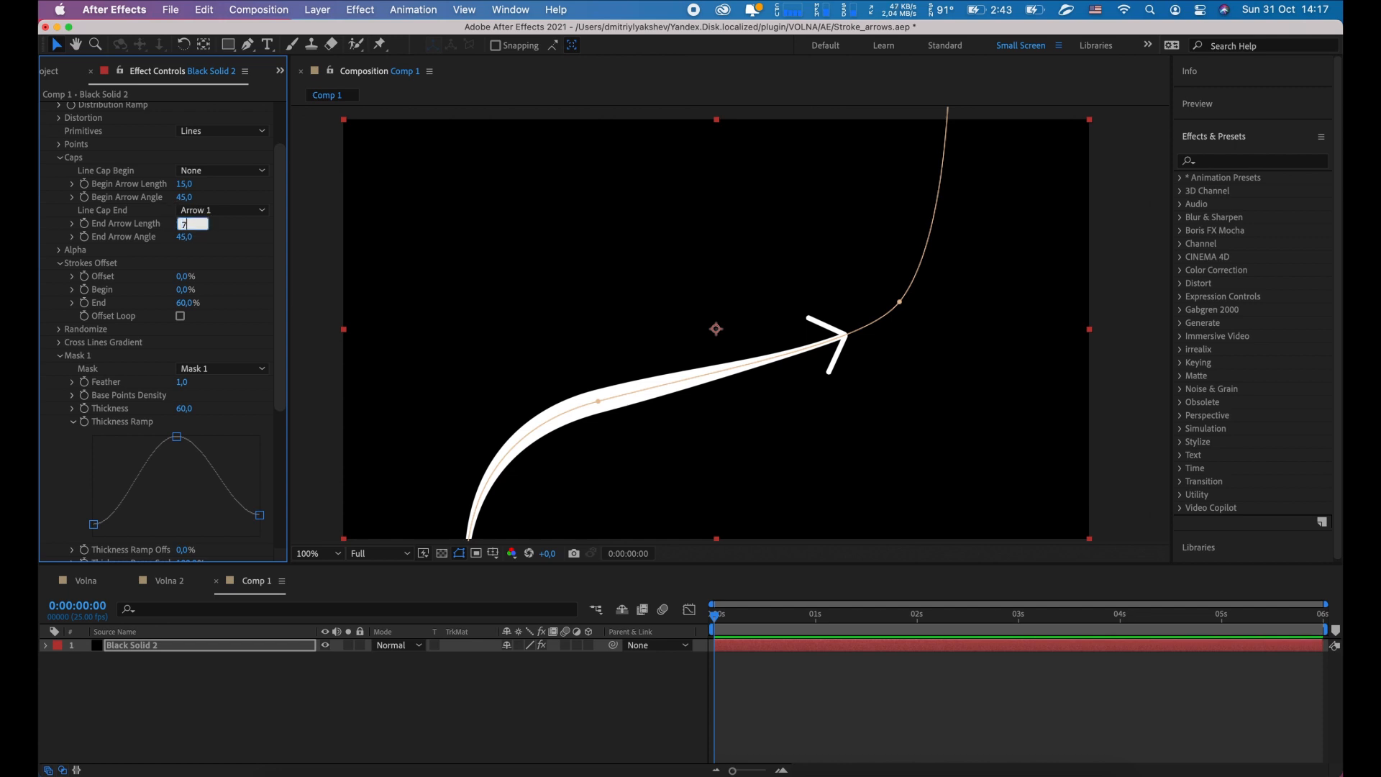
type("70,0")
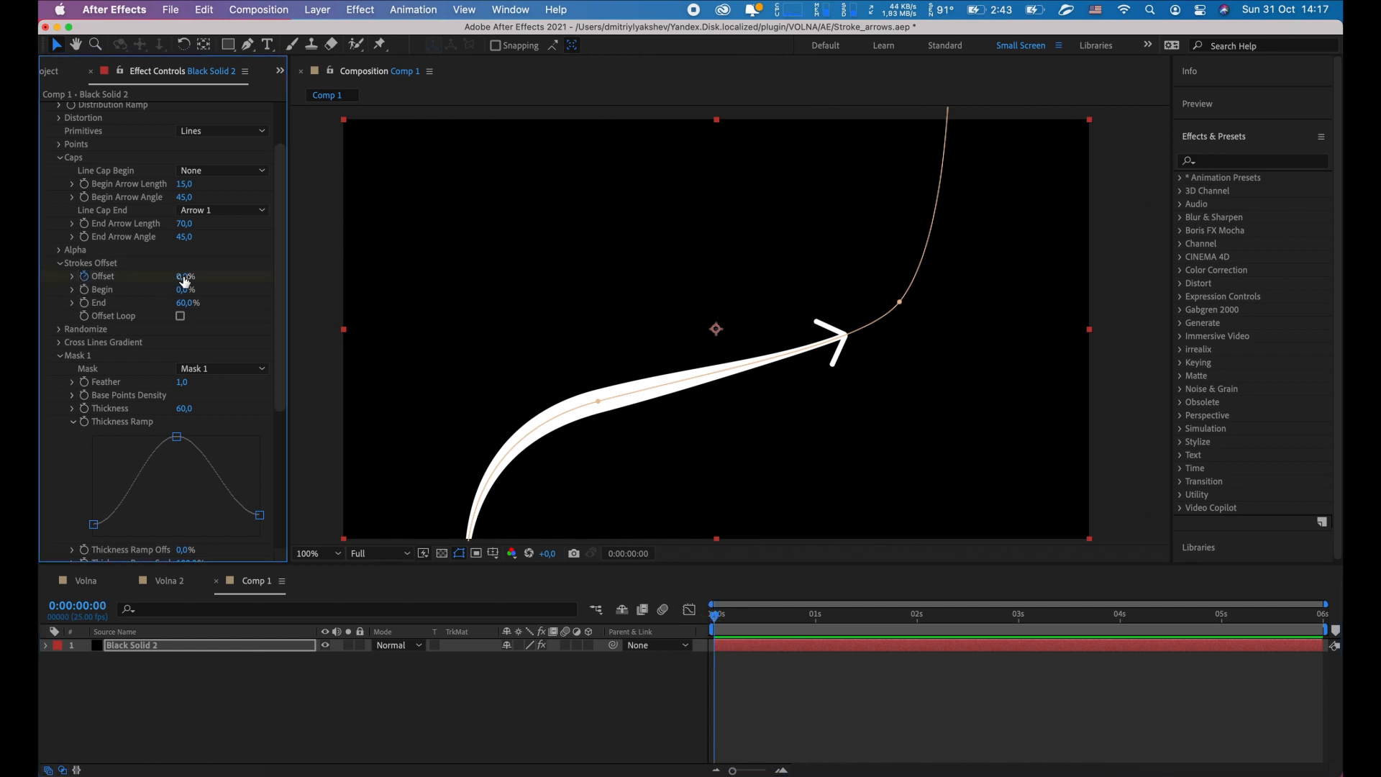
- Adjust Strokes Offset to move the arrow along the curve, reaching 19.4%
left_click_drag(185, 276, 167, 275)
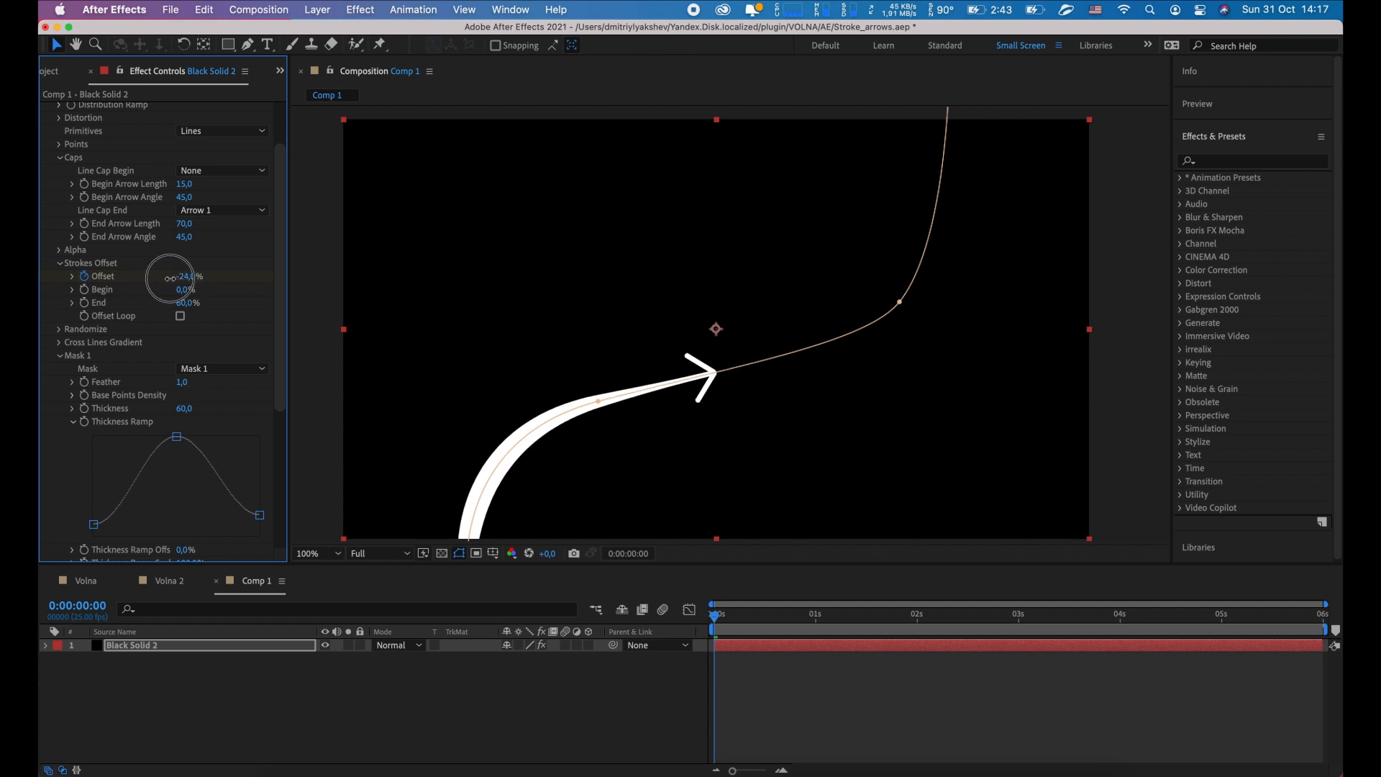
left_click_drag(172, 276, 194, 276)
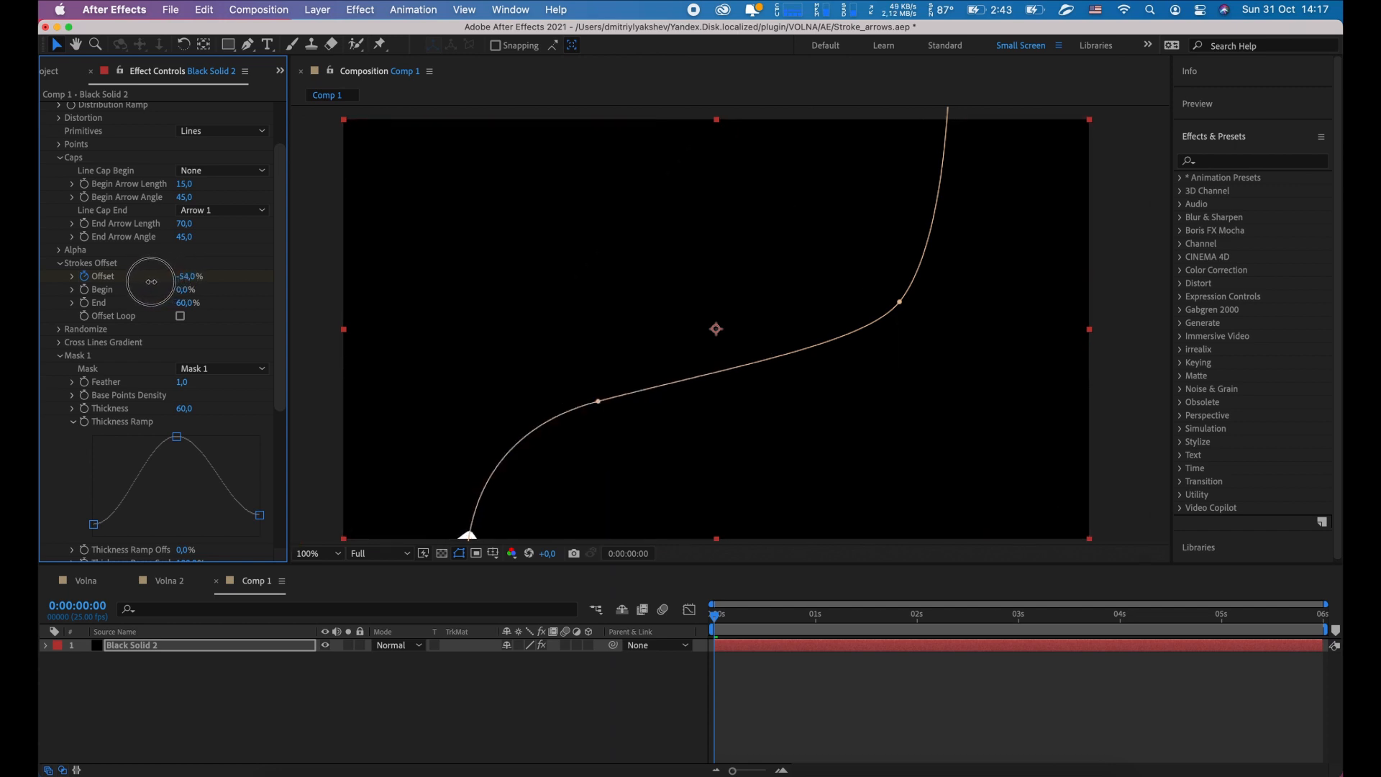
left_click_drag(190, 276, 186, 286)
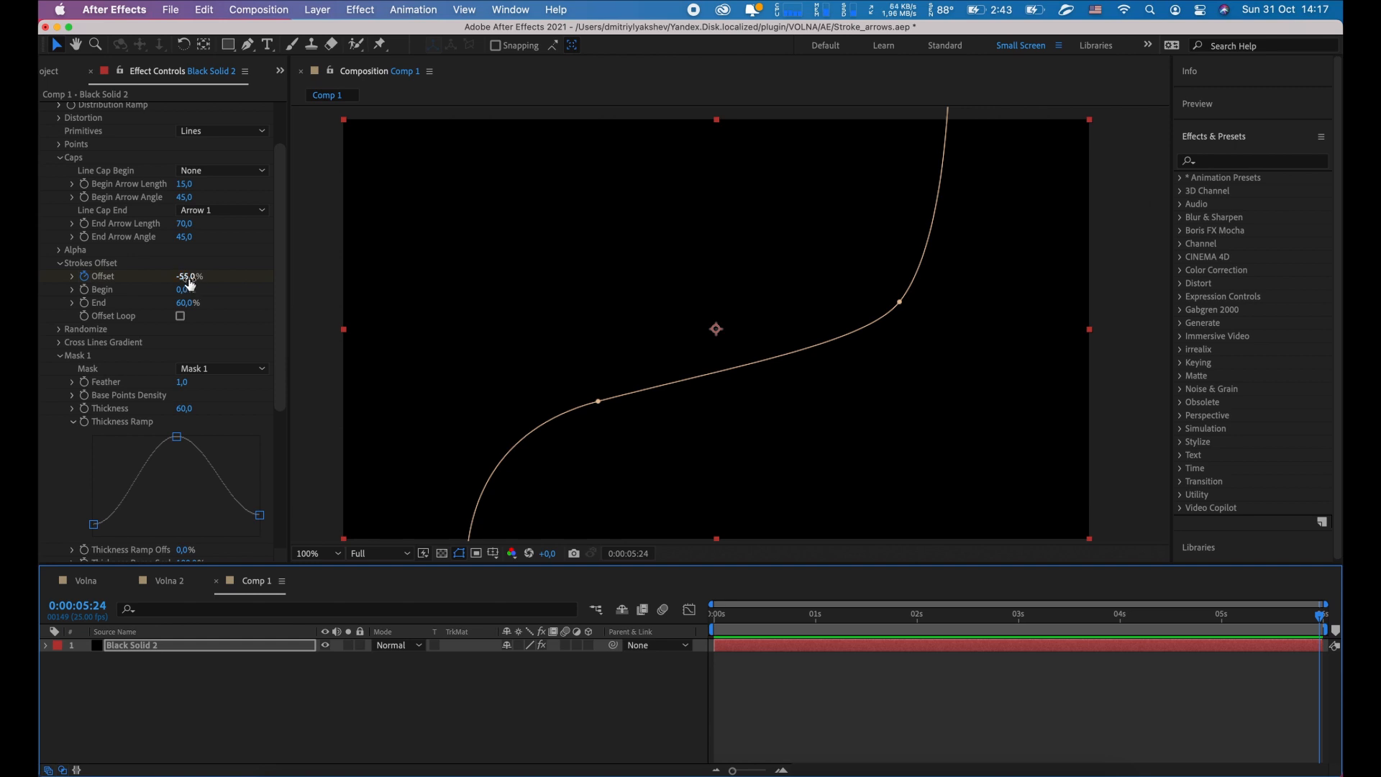
double_click(189, 275)
type("0")
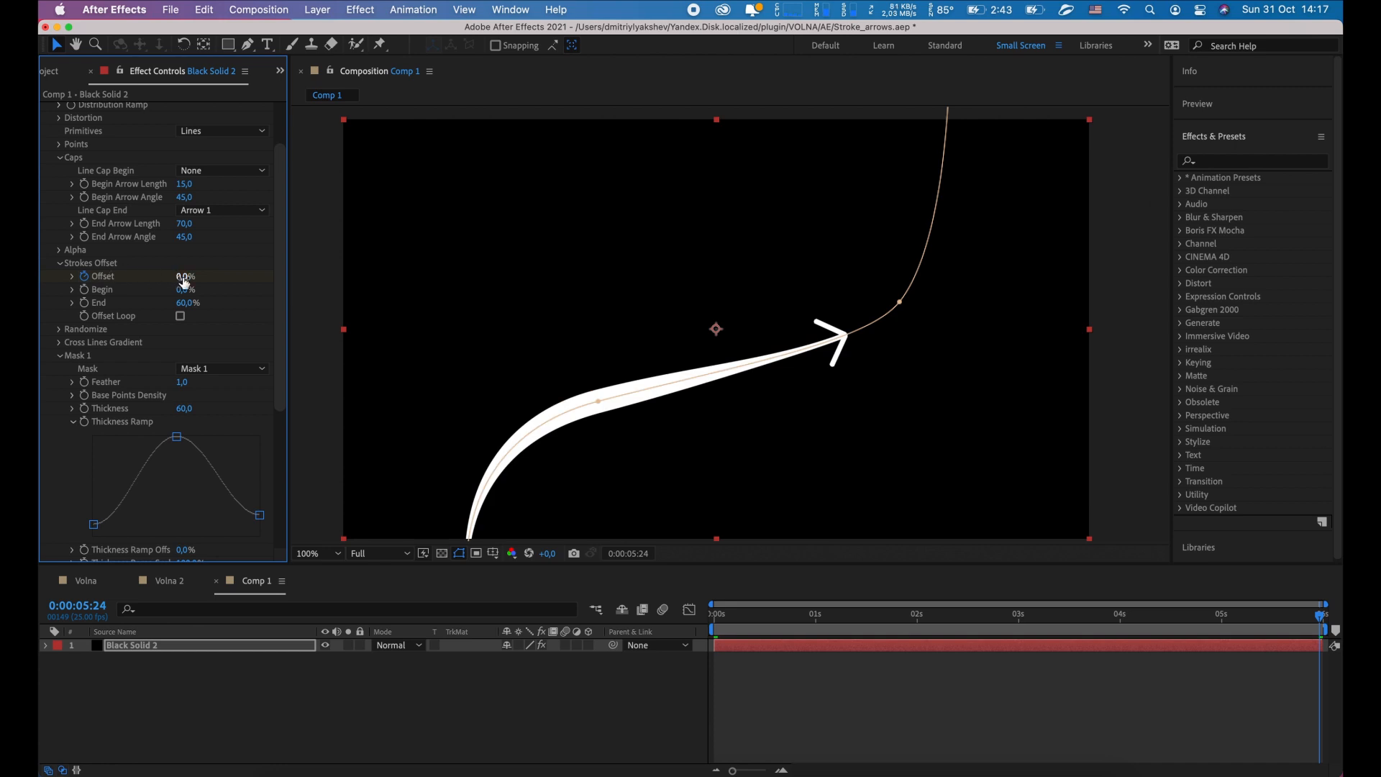
left_click_drag(182, 275, 217, 276)
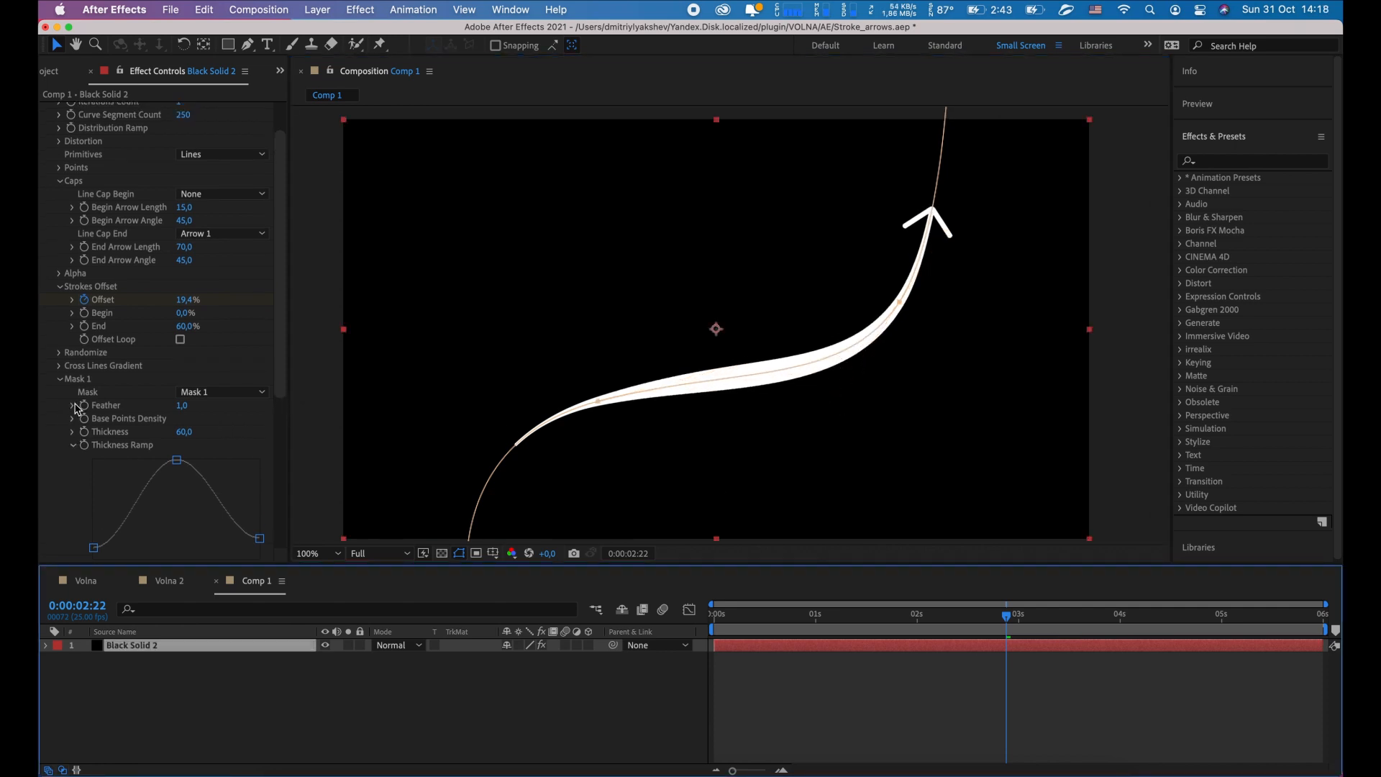
- Scroll the Effect Controls down to Mask 1's Gradient settings
scroll("down", 3)
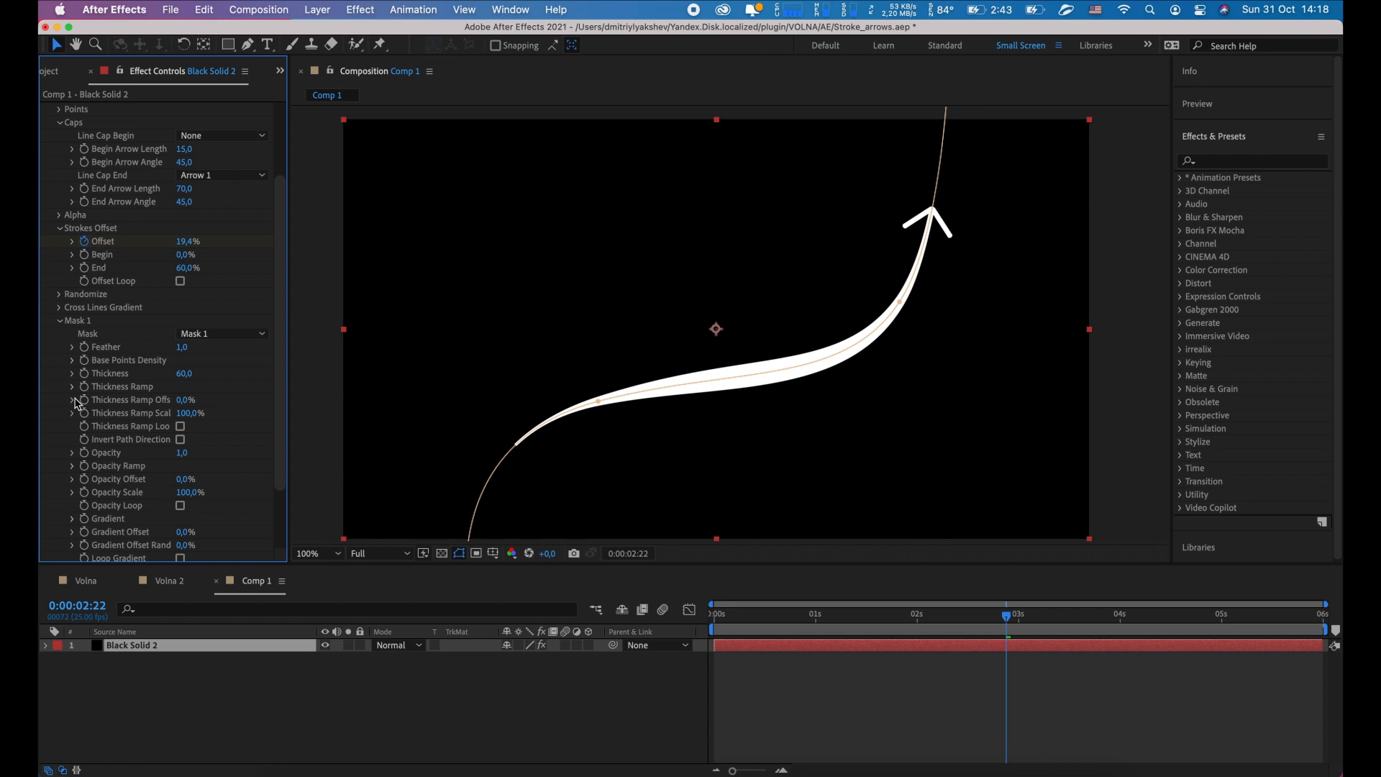
scroll("down", 3)
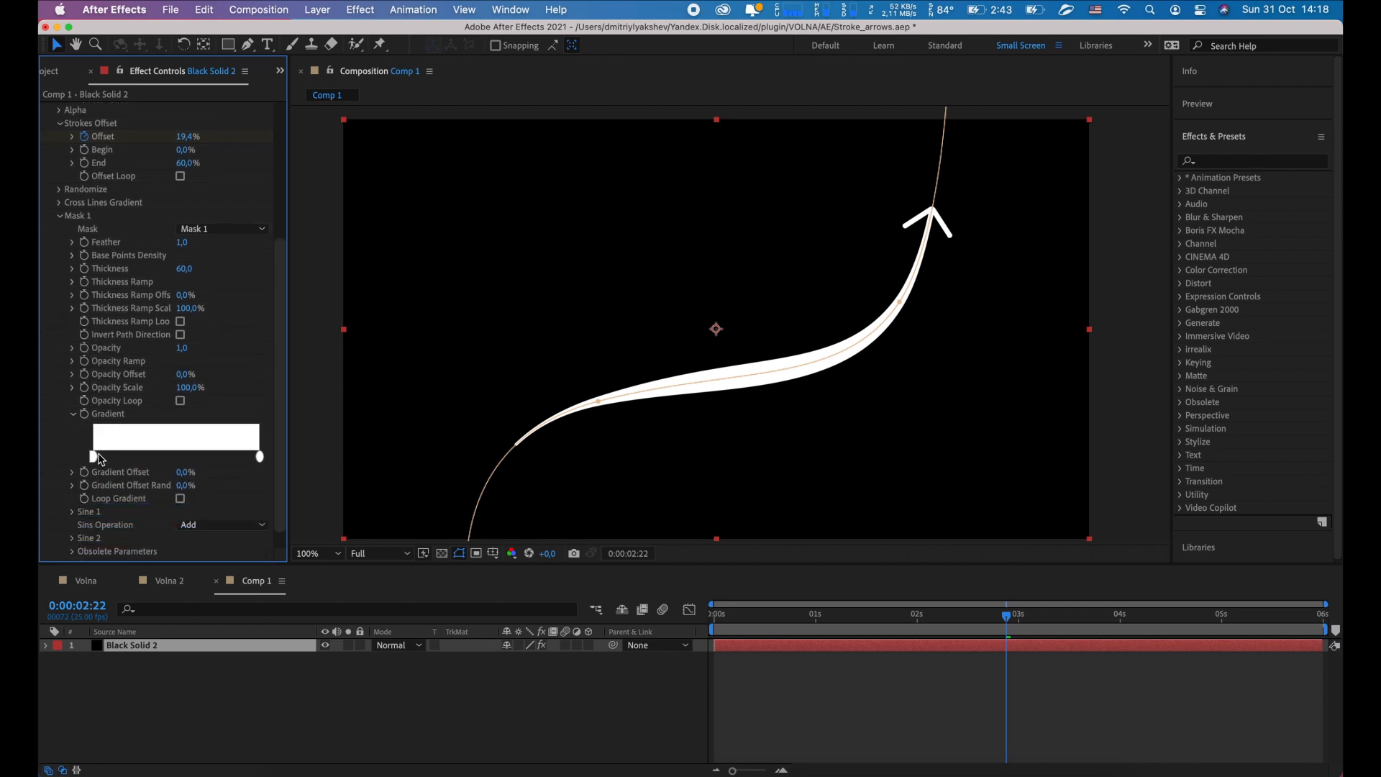
- Recolour the gradient stops to bright blue and a lighter blue
left_click(93, 455)
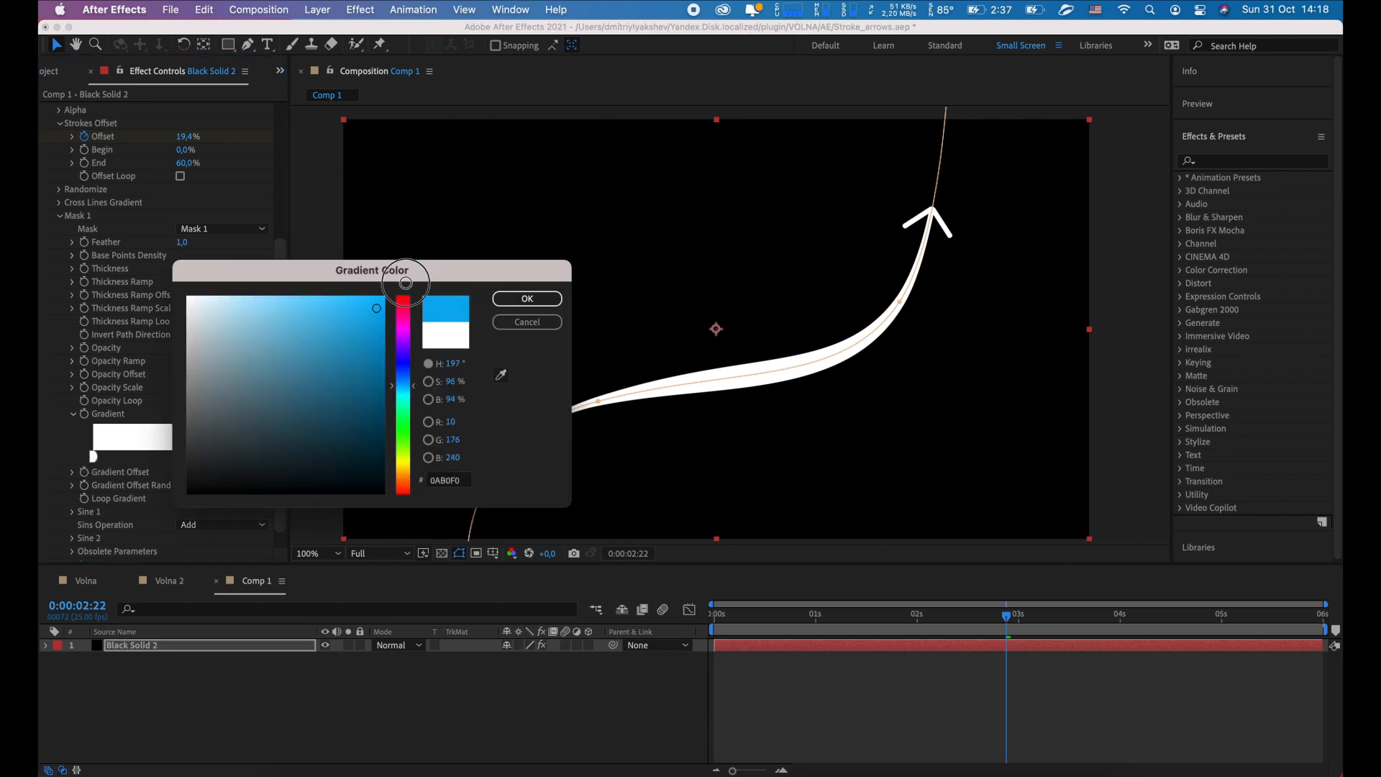
left_click(526, 299)
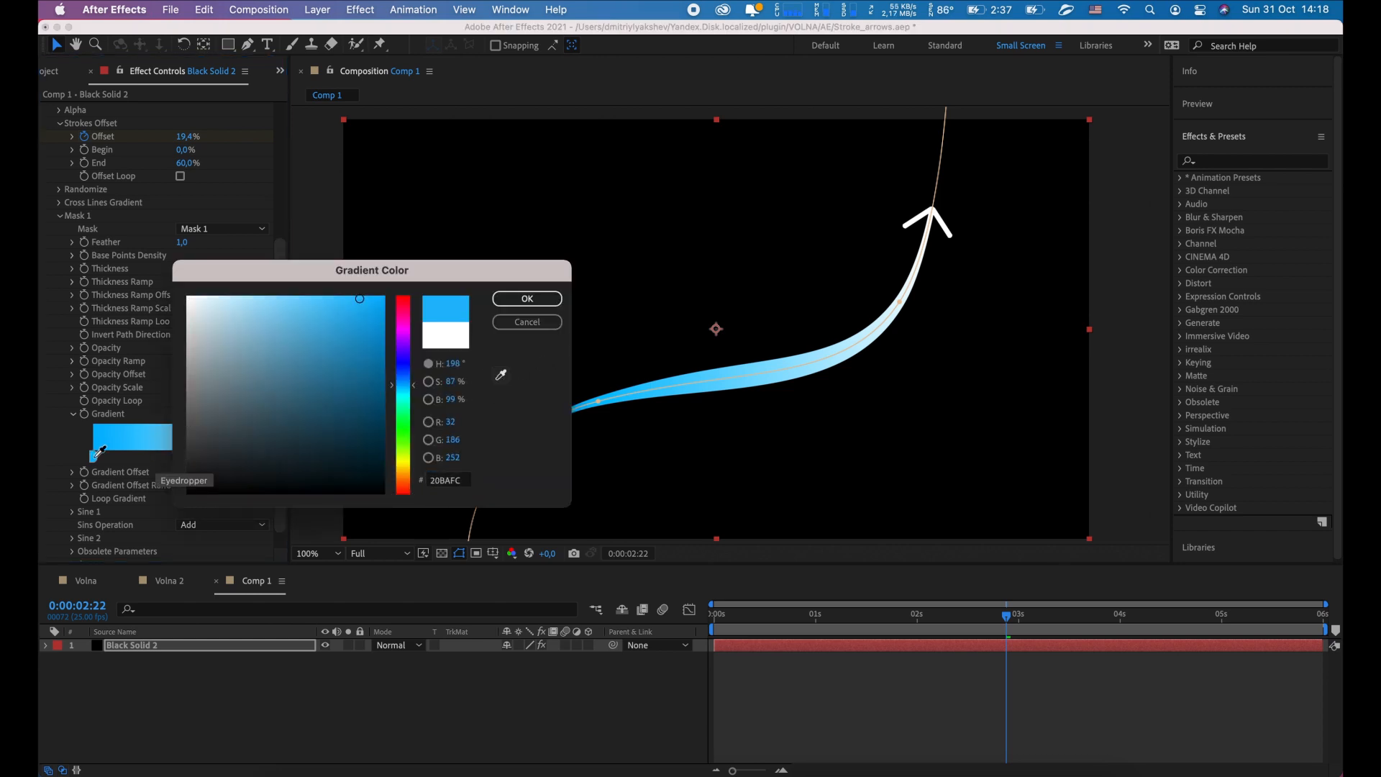
left_click(526, 299)
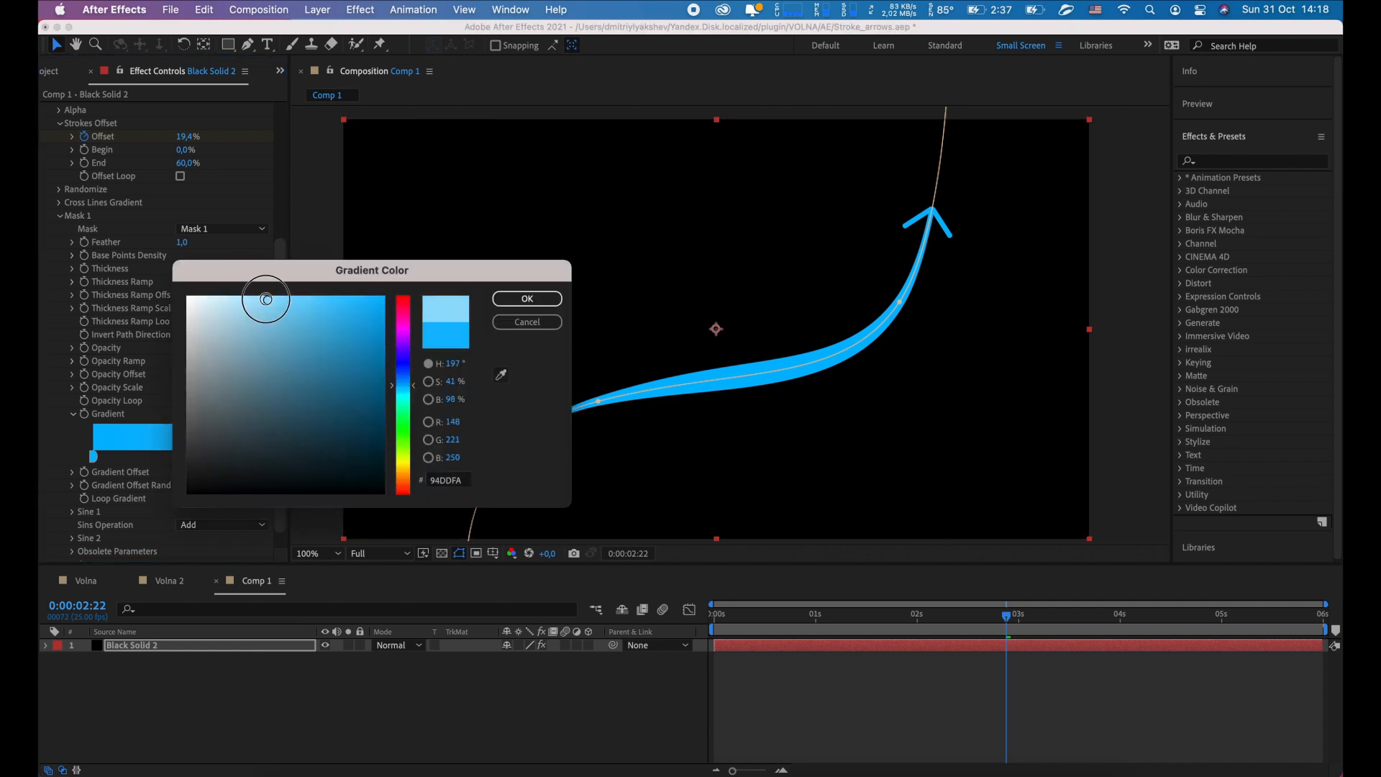
left_click(525, 298)
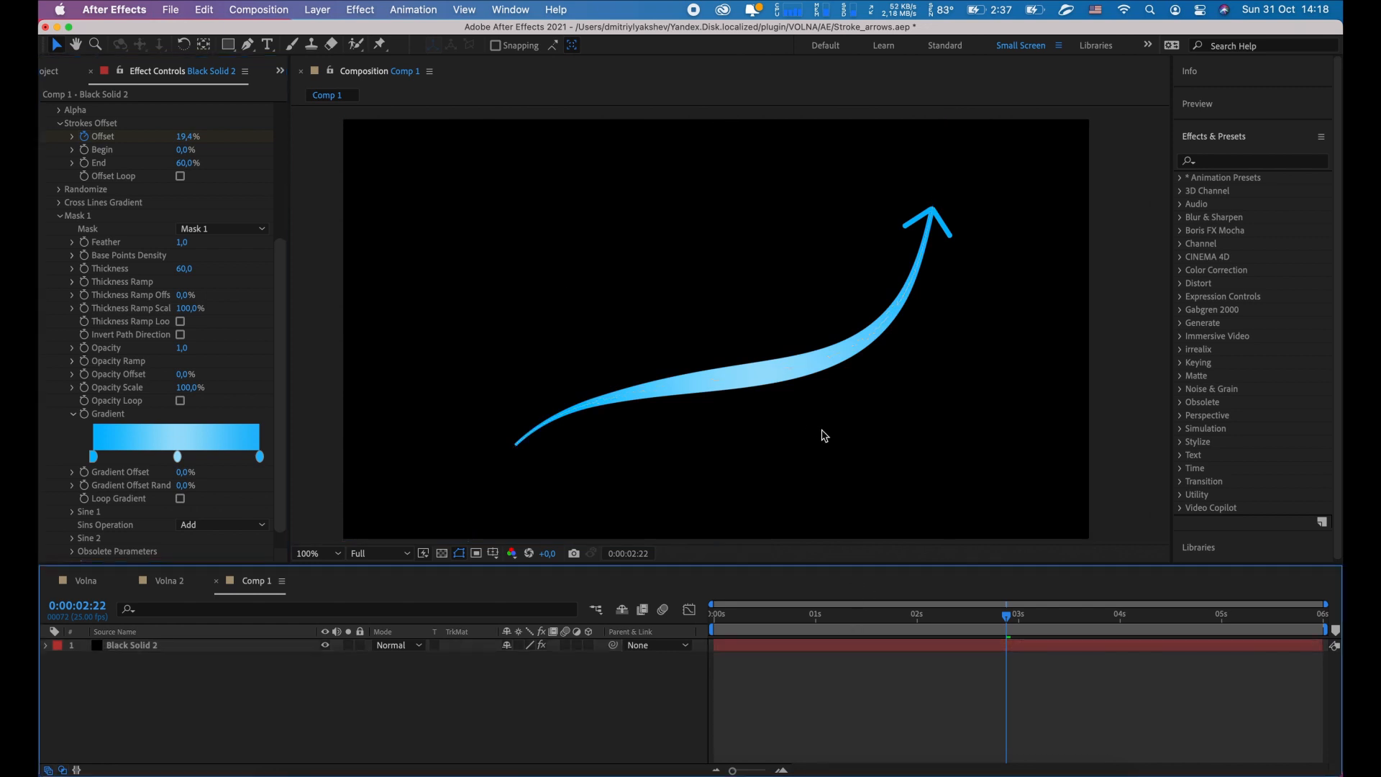
mouse_move(1017, 625)
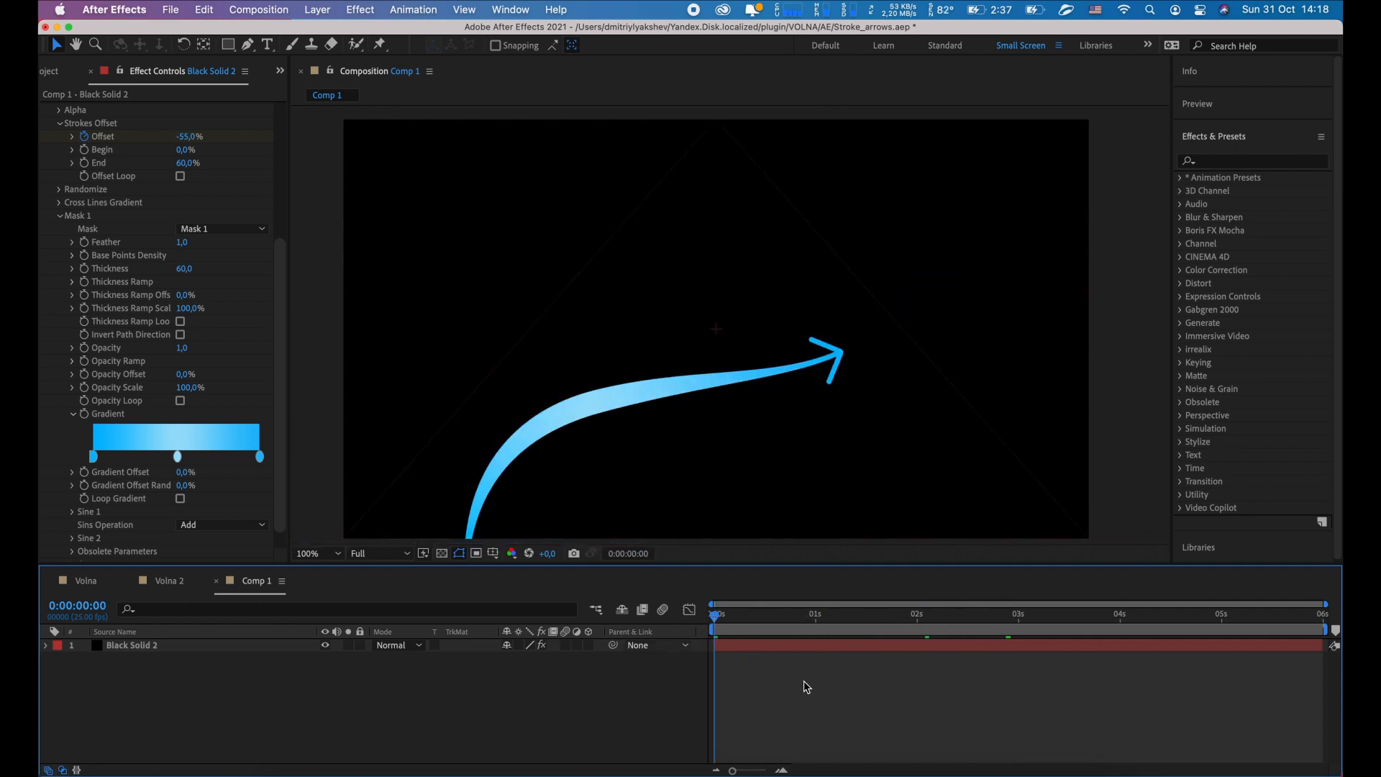
- Set the Composition panel preview resolution to Half
left_click(380, 553)
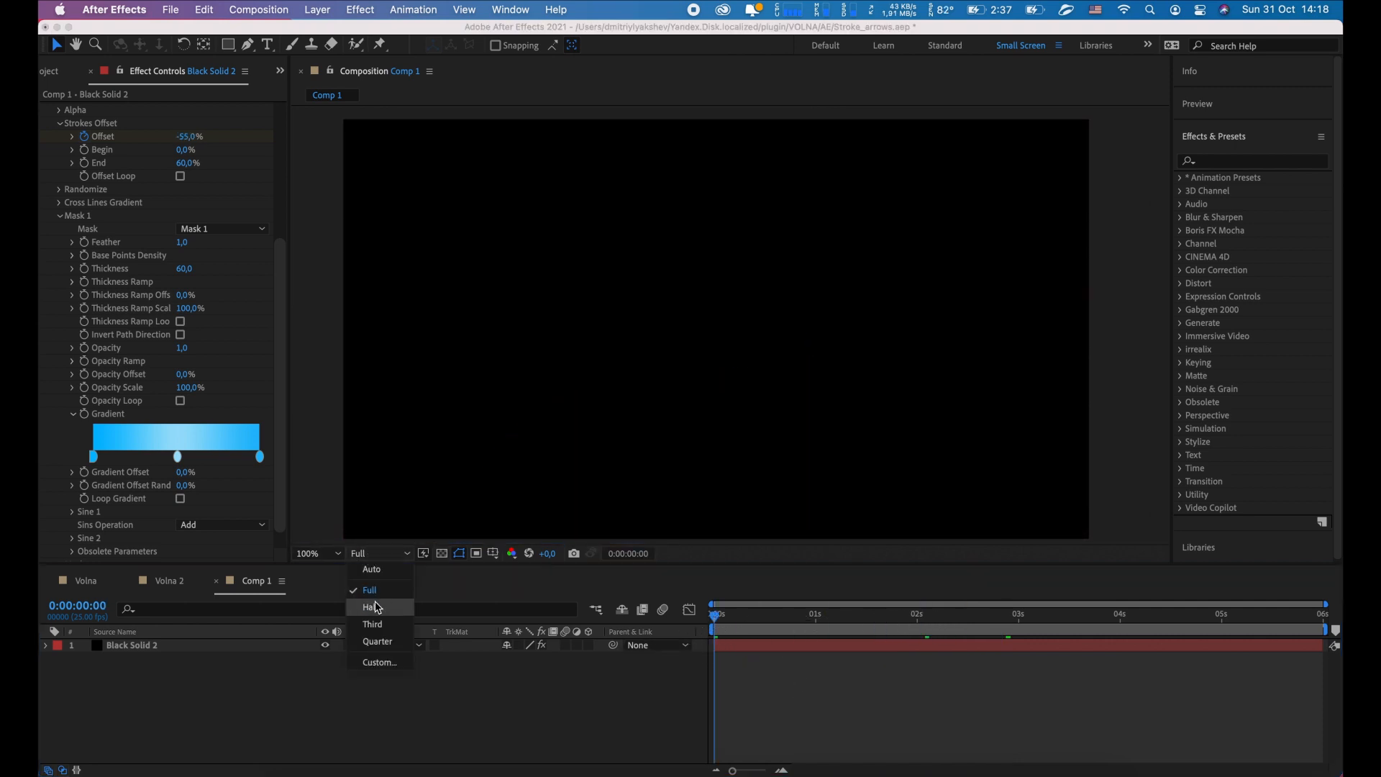
left_click(371, 607)
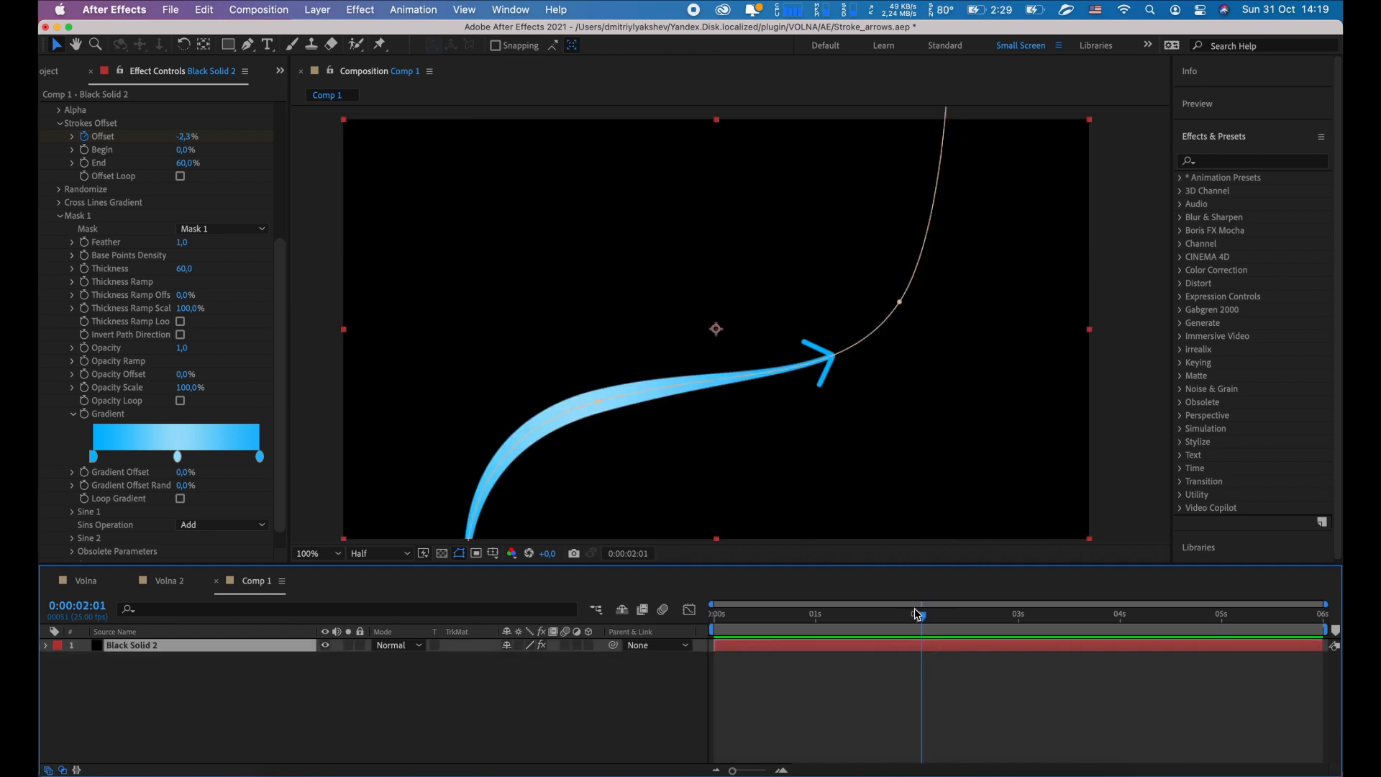
scroll("down", 3)
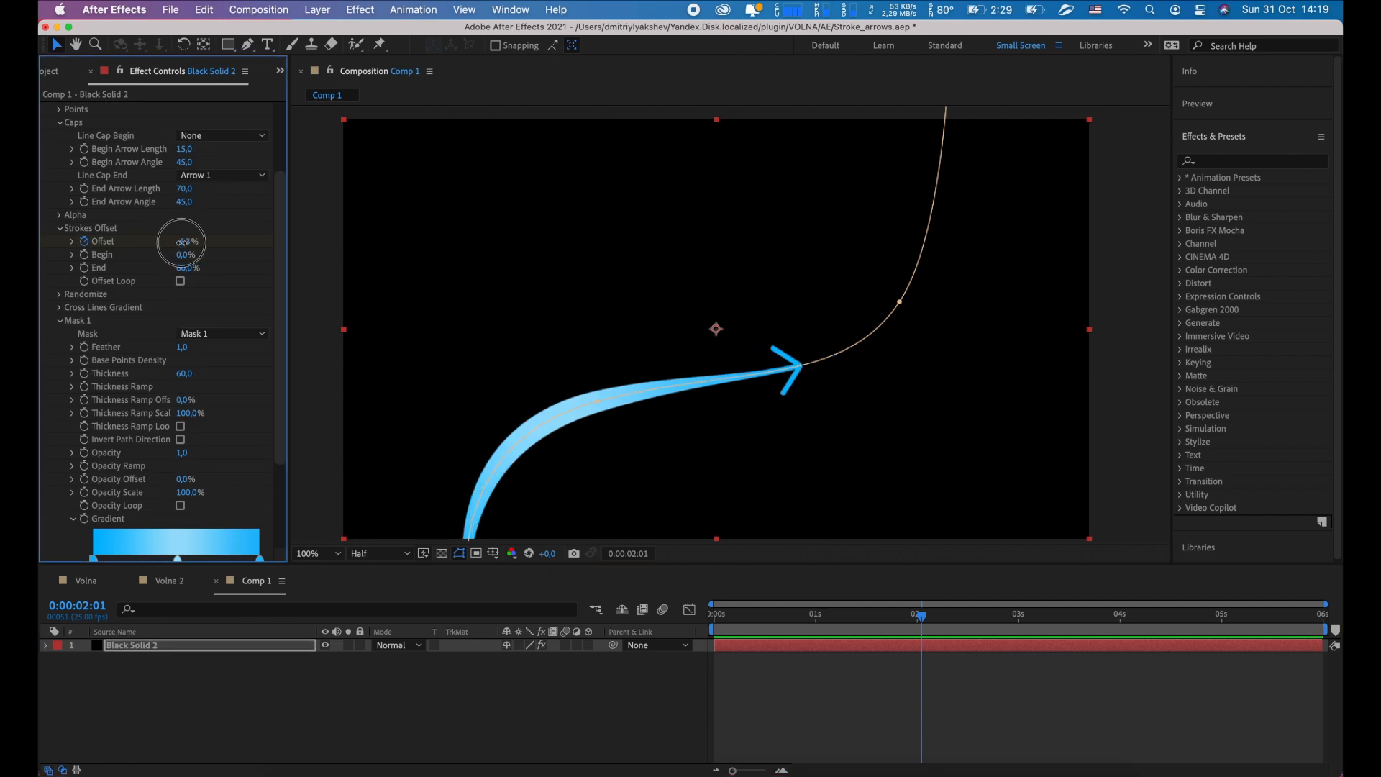
- Add a 3-second Offset keyframe at 3.7% and show its speed graph
left_click_drag(185, 242, 176, 241)
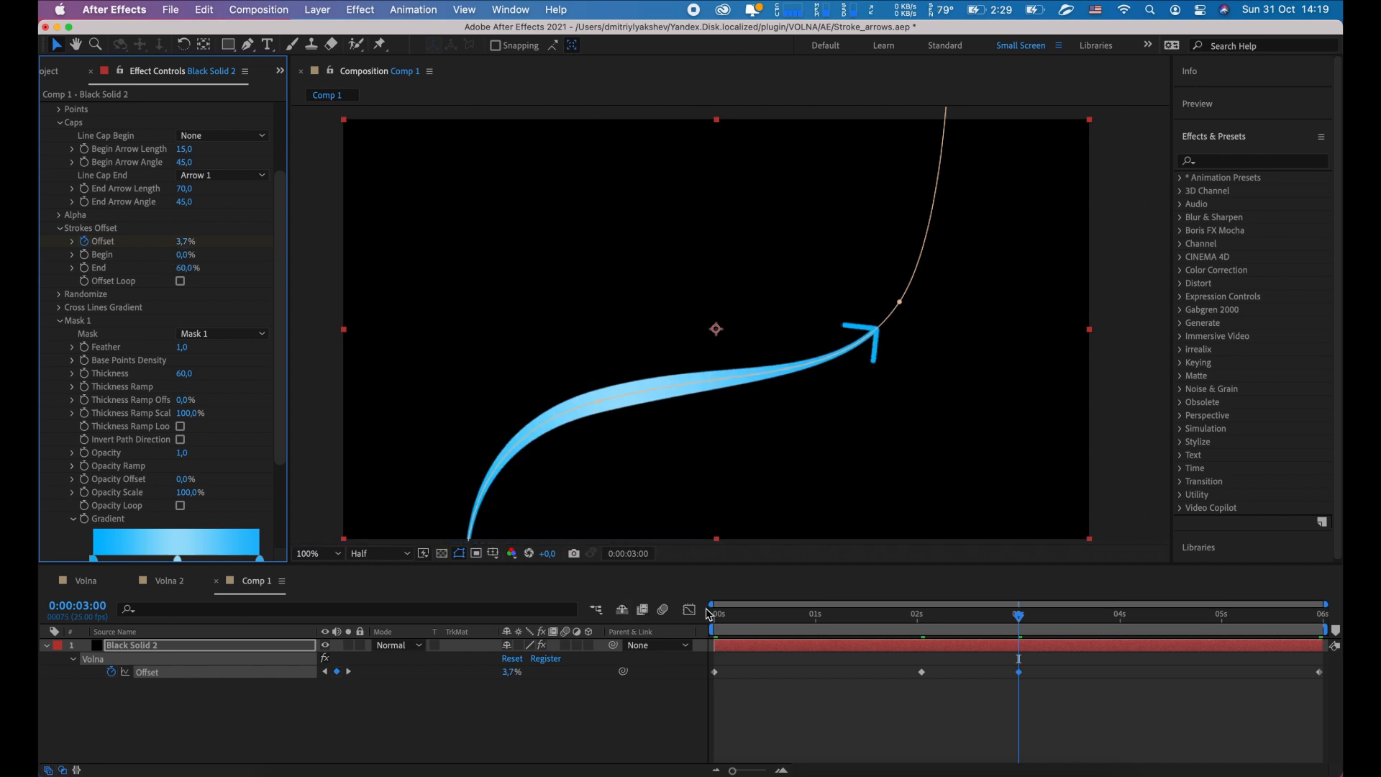
left_click(664, 609)
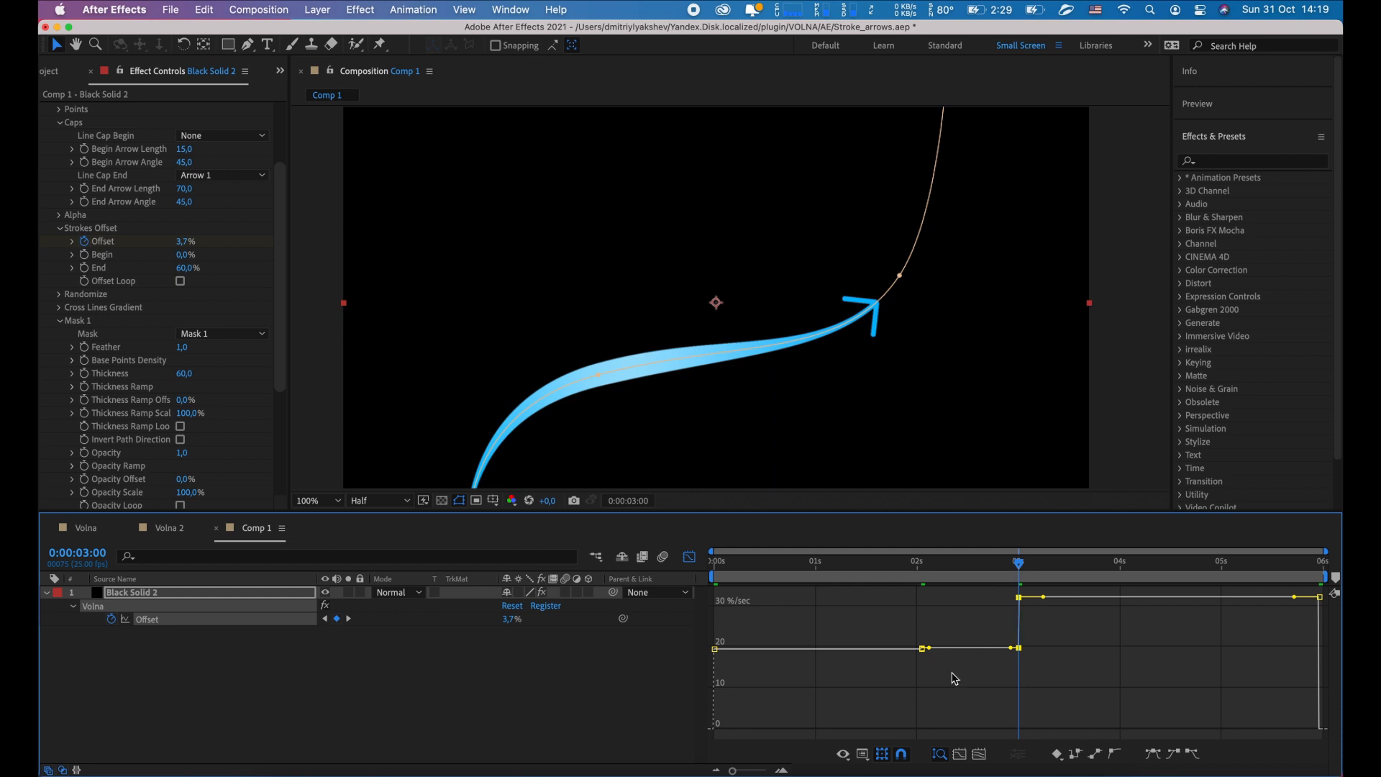
mouse_move(560, 655)
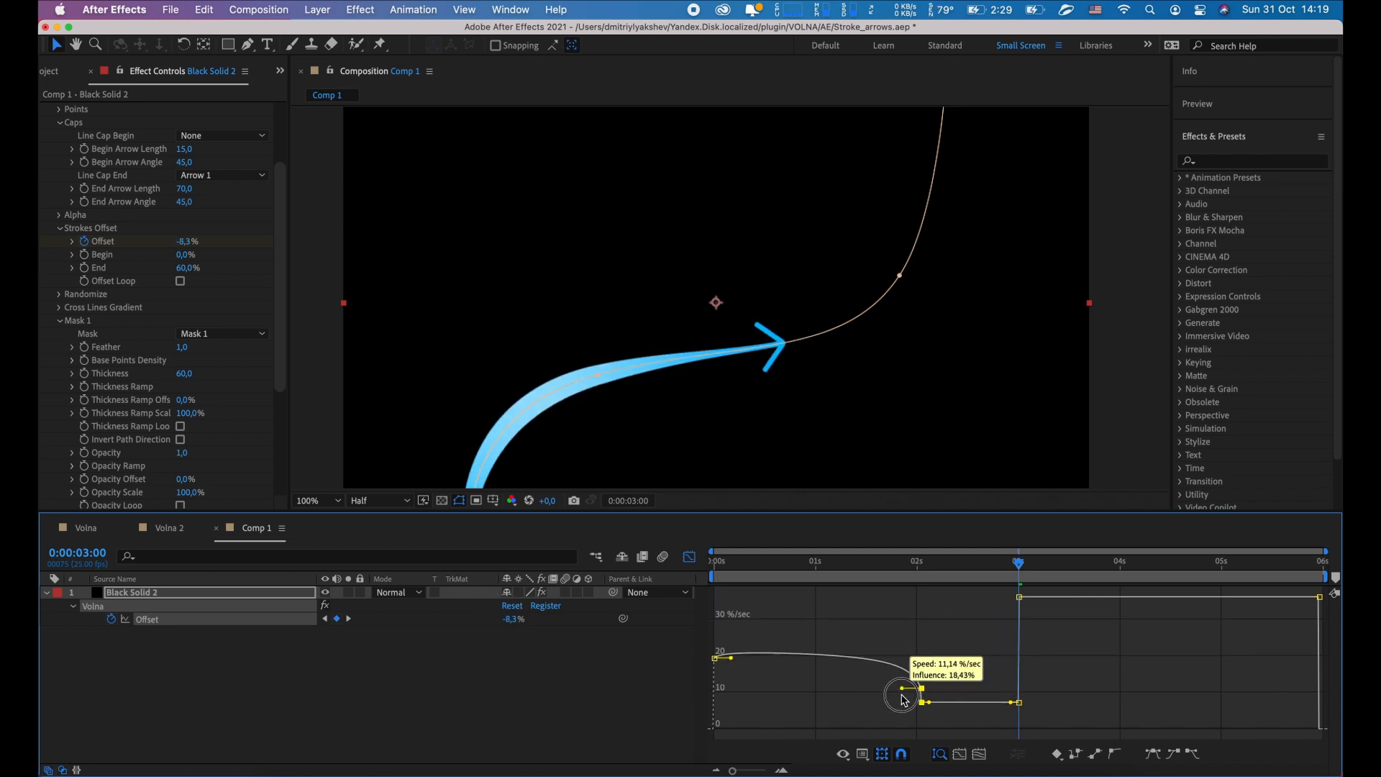
- Drag the 2 s Offset keyframe's influence handle in the Graph Editor to ease in
left_click_drag(900, 698, 869, 705)
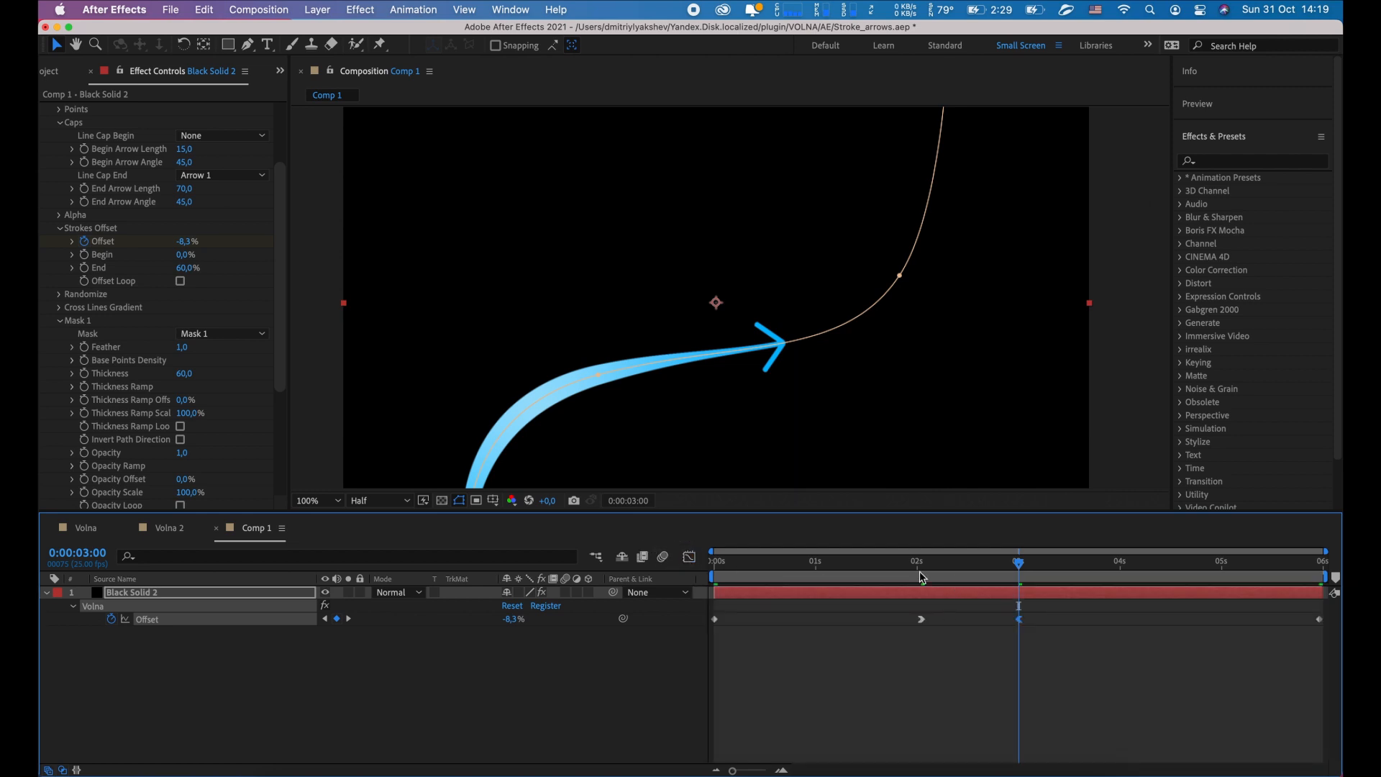
- Keyframe End Arrow Angle around three seconds, widening it briefly before returning to 45
key("cmd+s")
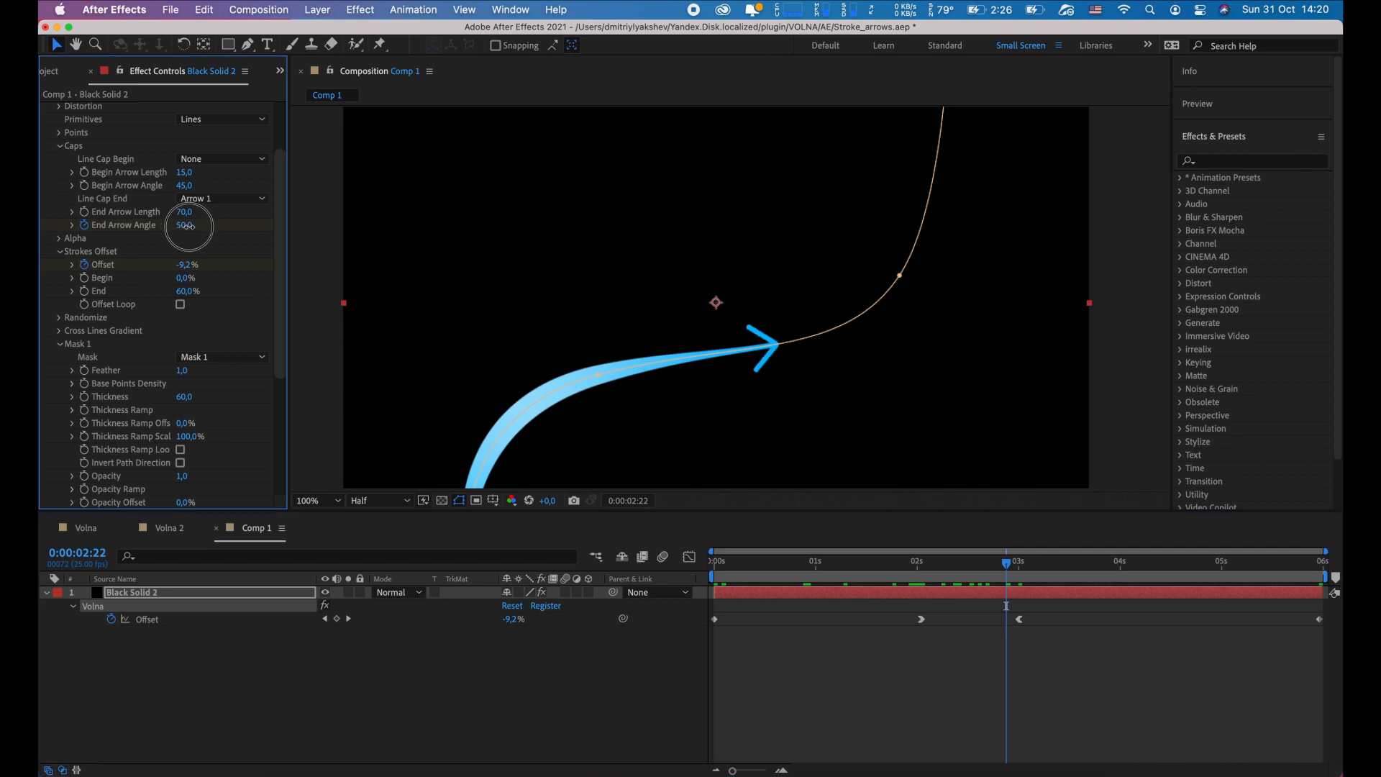
left_click_drag(185, 224, 172, 228)
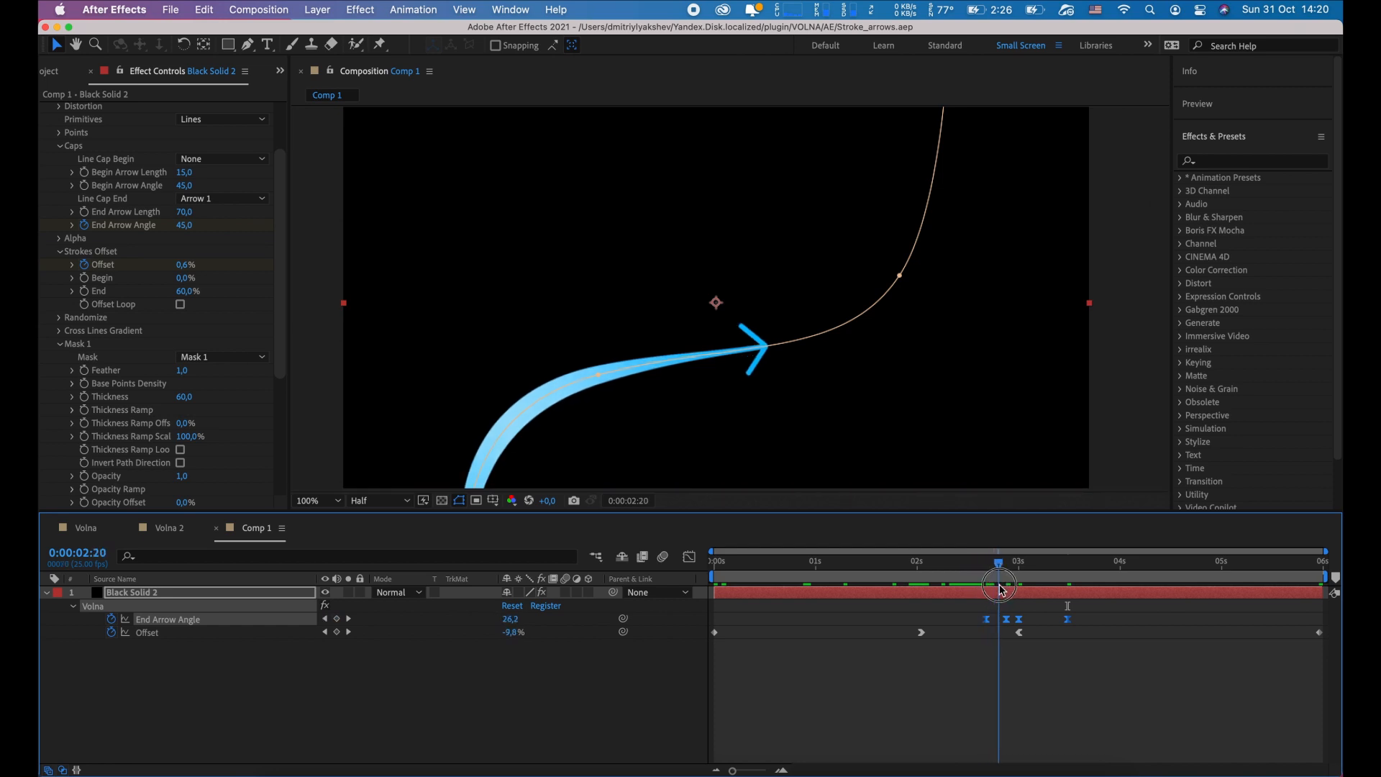
left_click_drag(998, 585, 1019, 585)
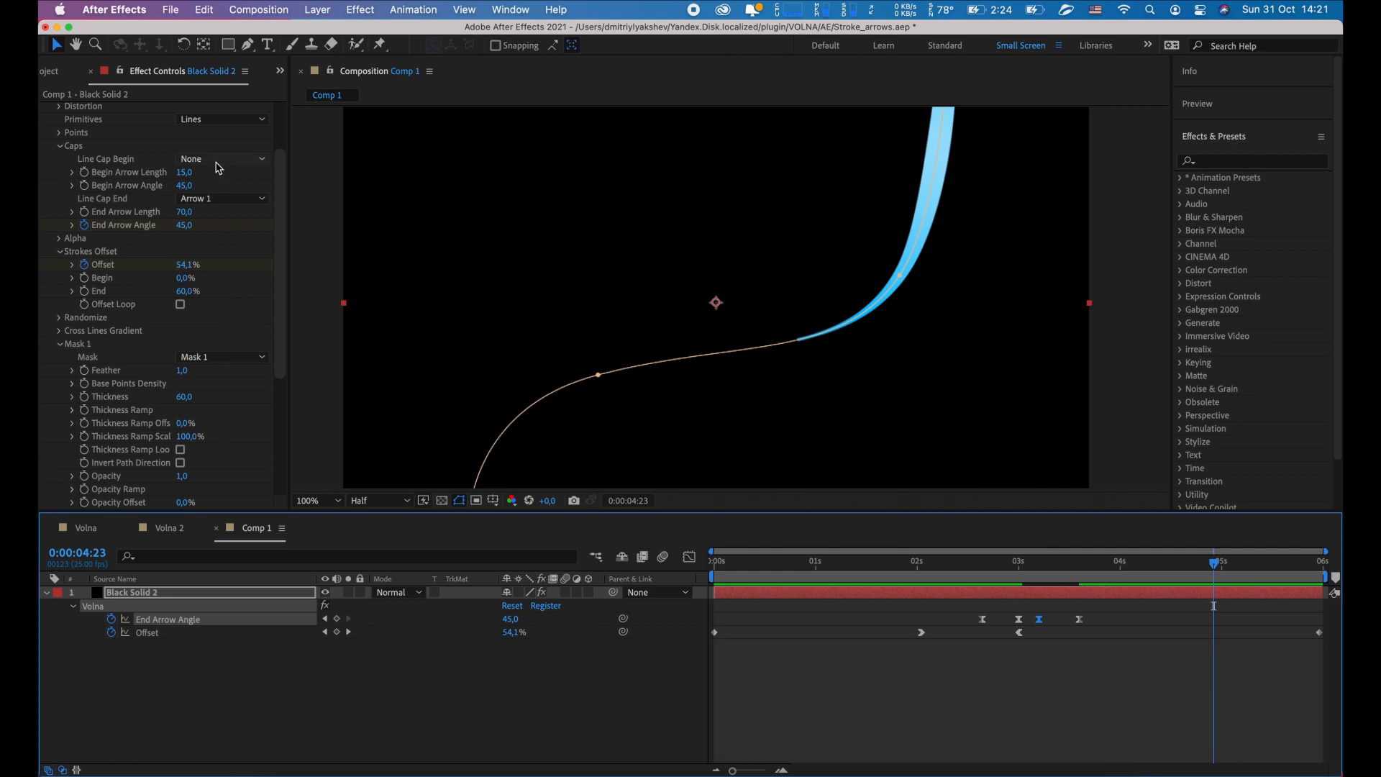
- Set Caps > Line Cap Begin to Round
left_click(221, 158)
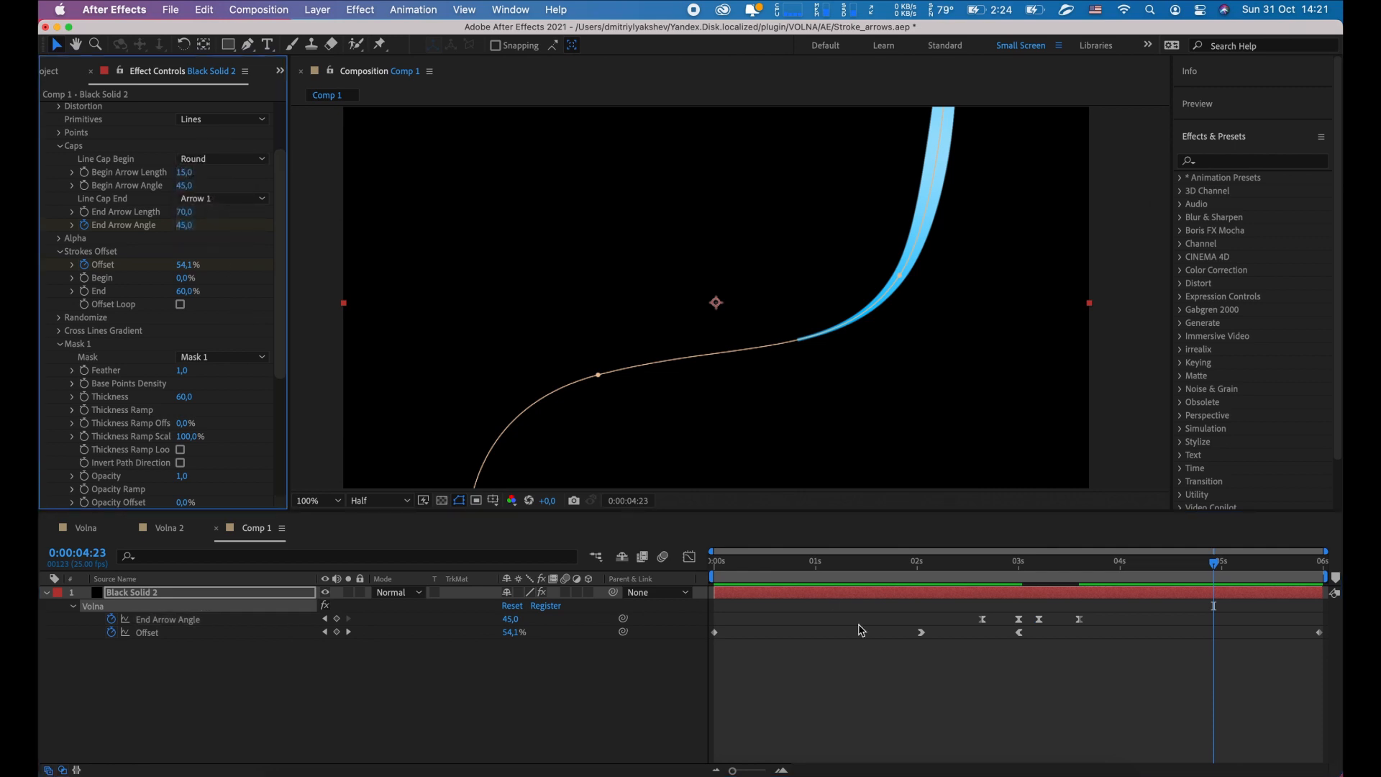